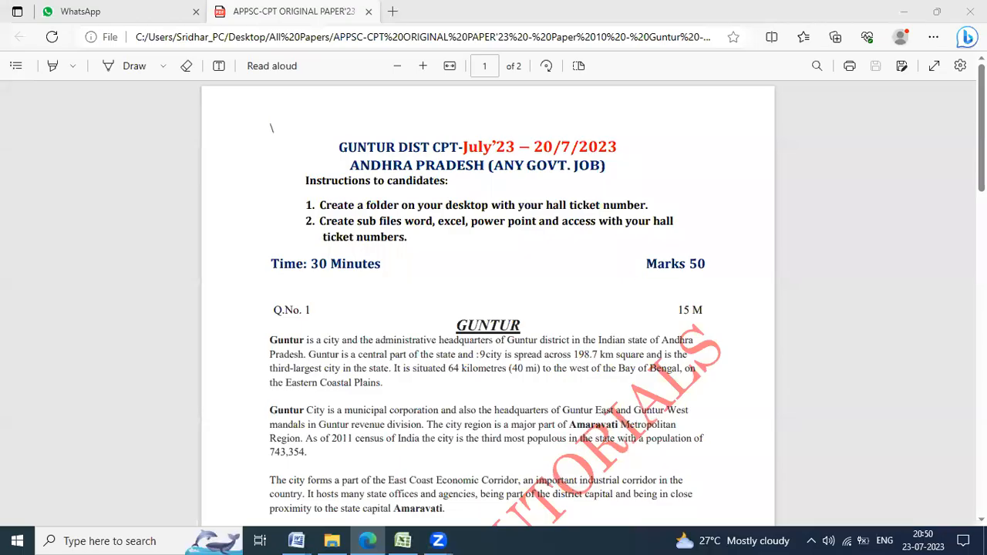
{"action": "mouse_move", "coordinate": [842, 260]}
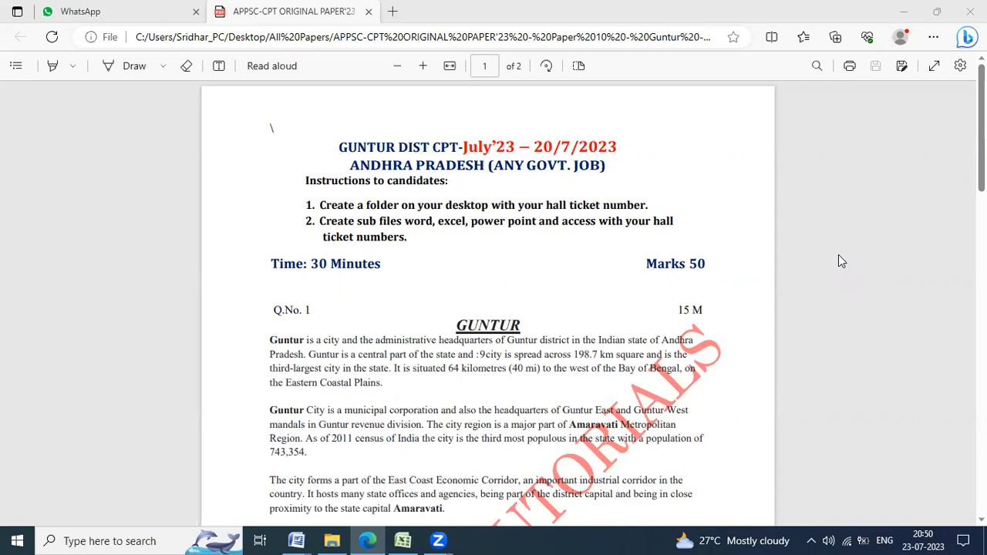
{"action": "mouse_move", "coordinate": [842, 261]}
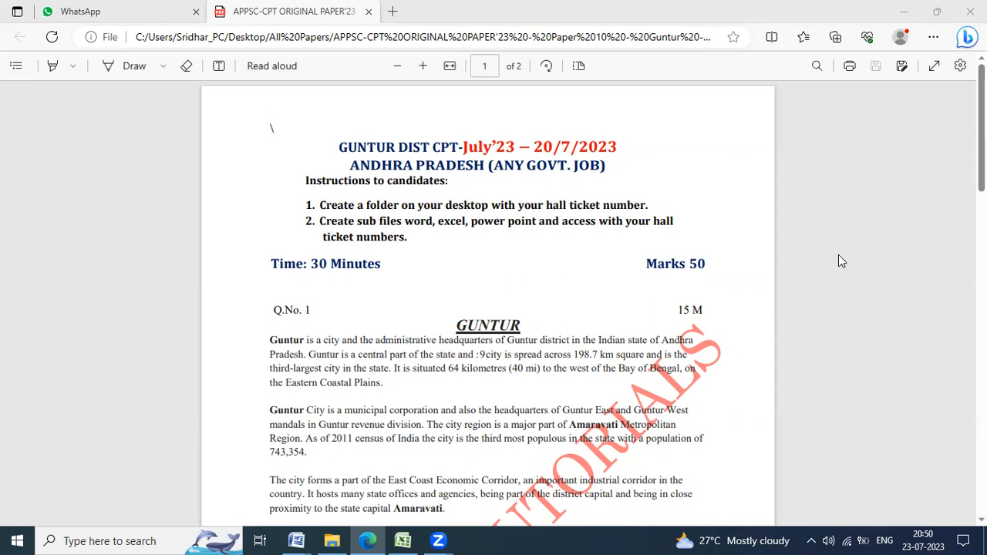
{"action": "mouse_move", "coordinate": [235, 152]}
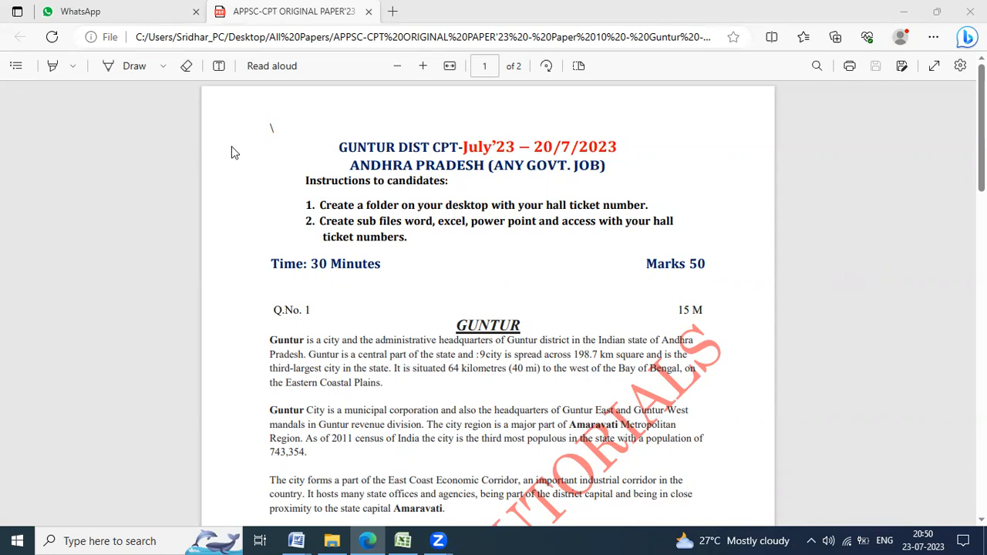
{"action": "mouse_move", "coordinate": [347, 312]}
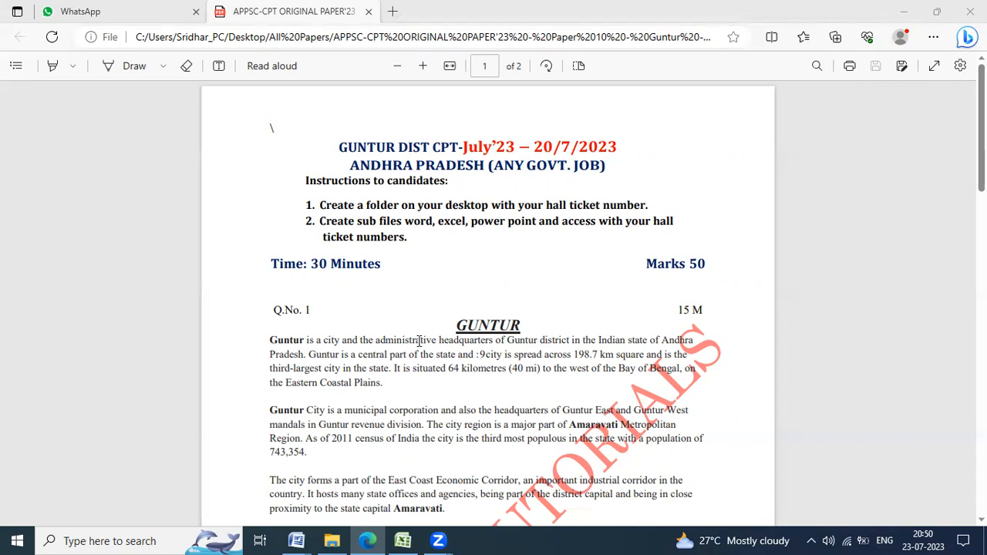
{"action": "mouse_move", "coordinate": [439, 405]}
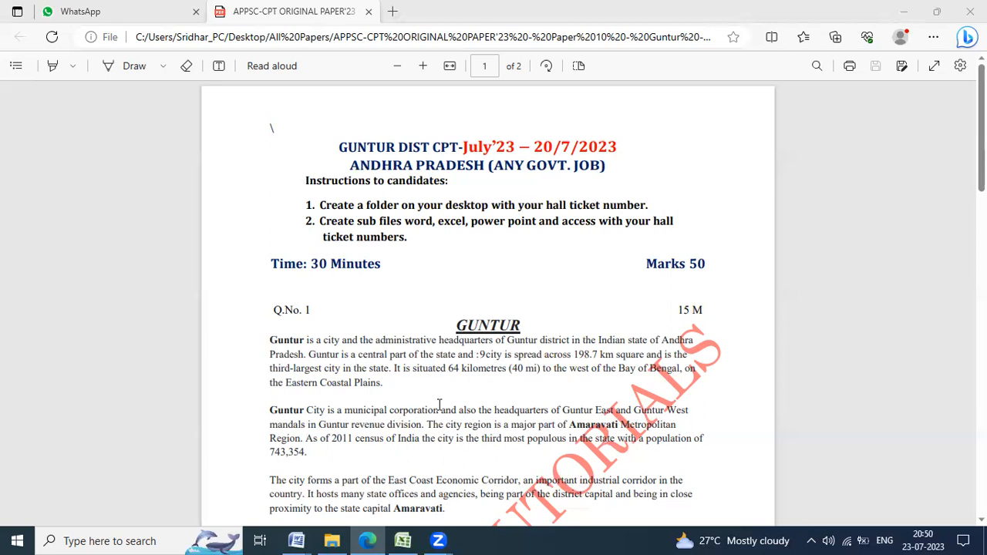
Scroll through the PDF to read the temperature table and formatting instructions
{"action": "scroll", "scroll_direction": "down", "scroll_amount": 3}
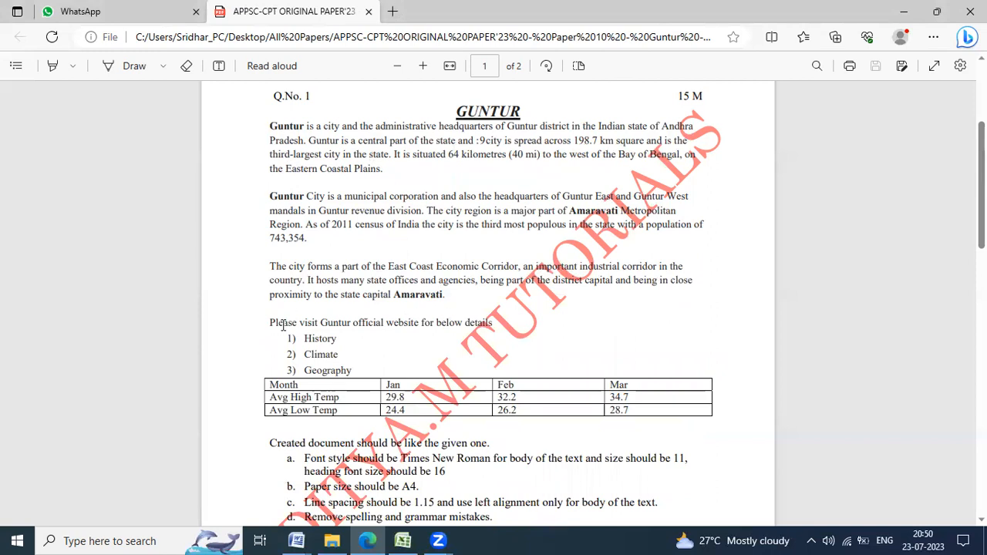
{"action": "mouse_move", "coordinate": [566, 431]}
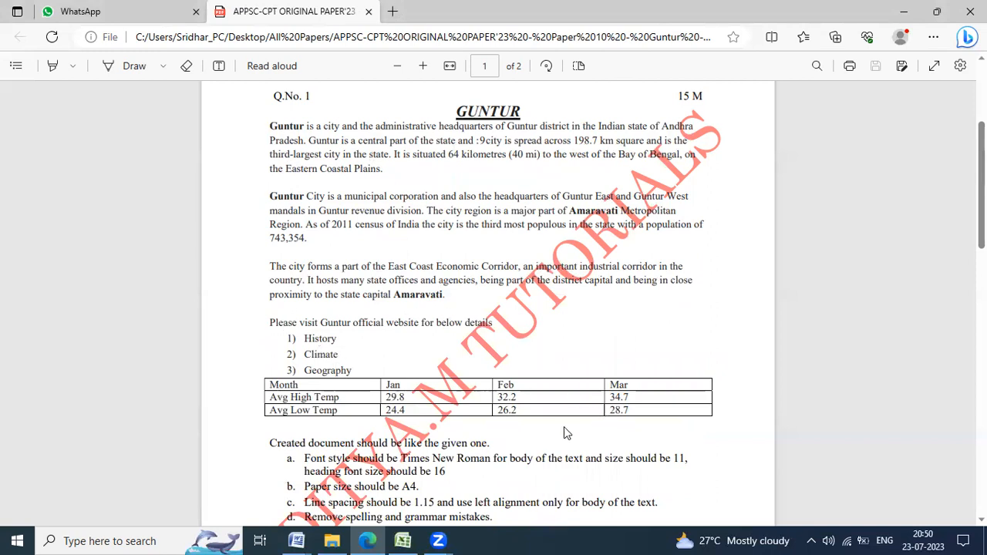
{"action": "scroll", "scroll_direction": "down", "scroll_amount": 3}
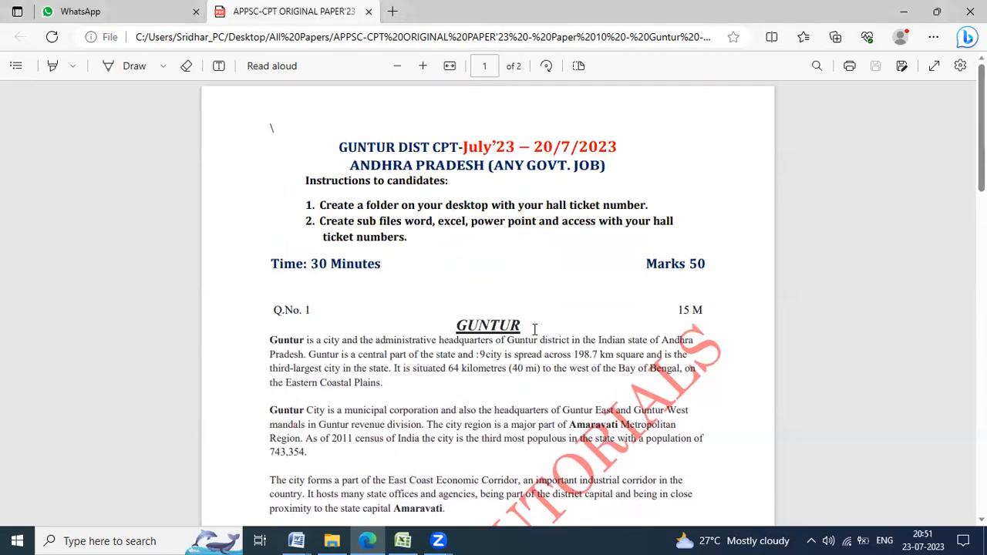
{"action": "scroll", "scroll_direction": "down", "scroll_amount": 3}
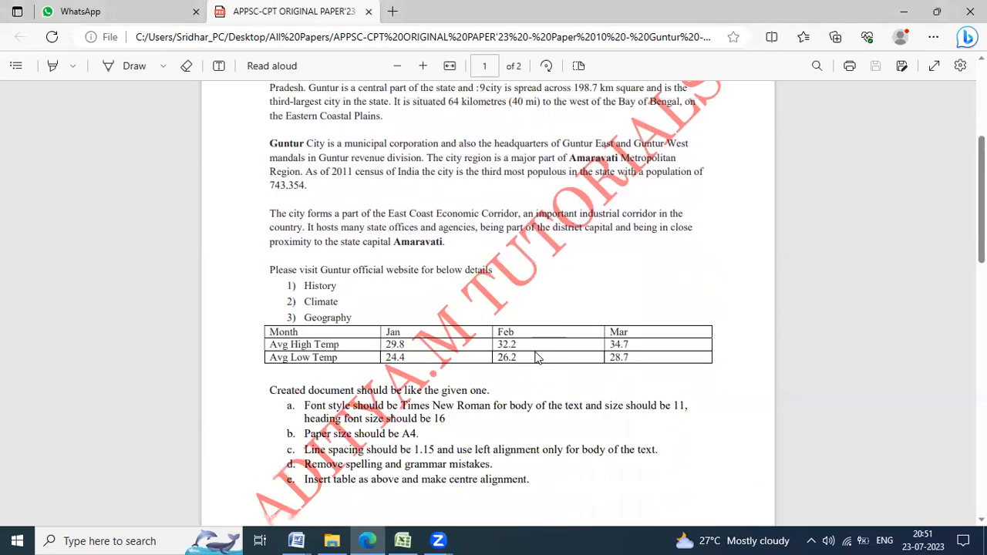
{"action": "scroll", "scroll_direction": "down", "scroll_amount": 3}
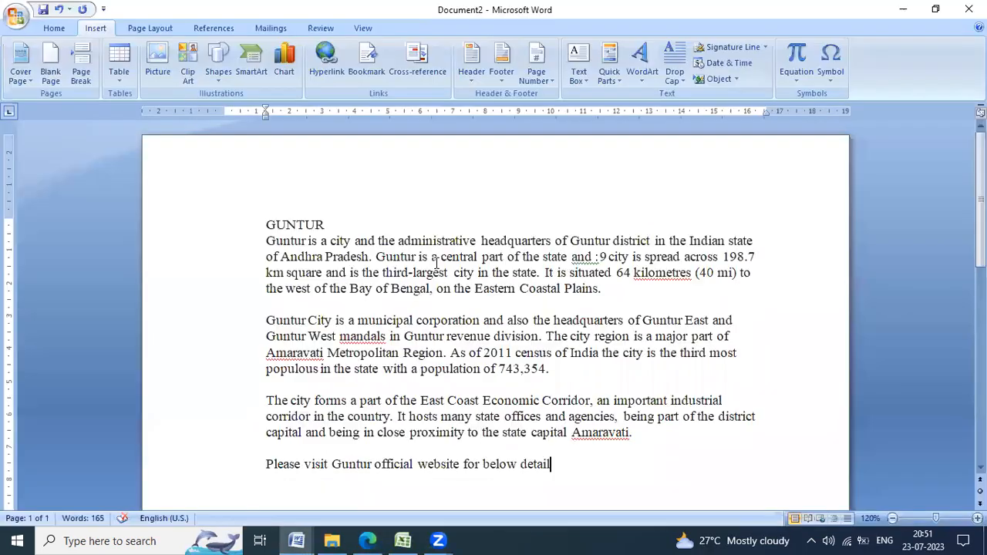
Set the whole Guntur passage to font size 11
{"action": "key", "text": "ctrl+a"}
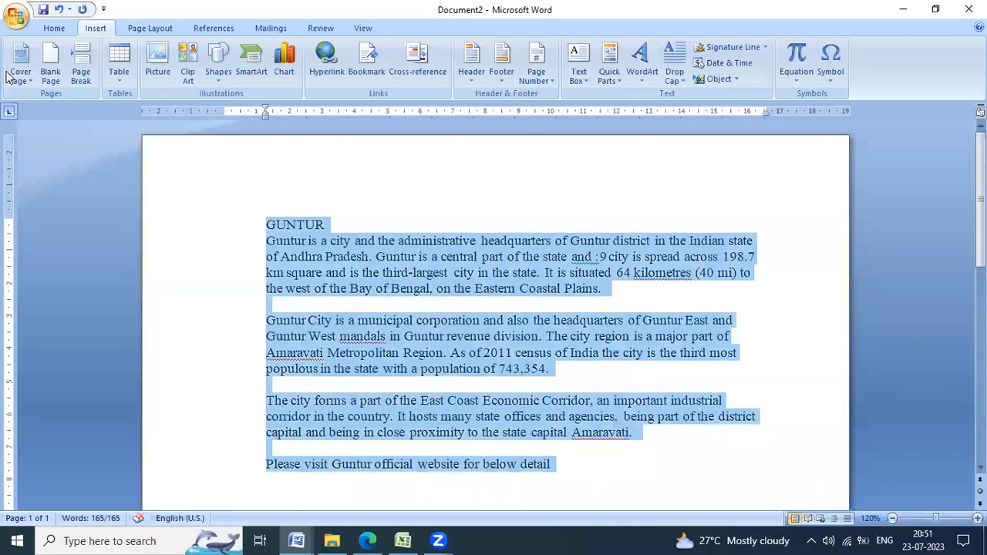
{"action": "left_click", "coordinate": [54, 27]}
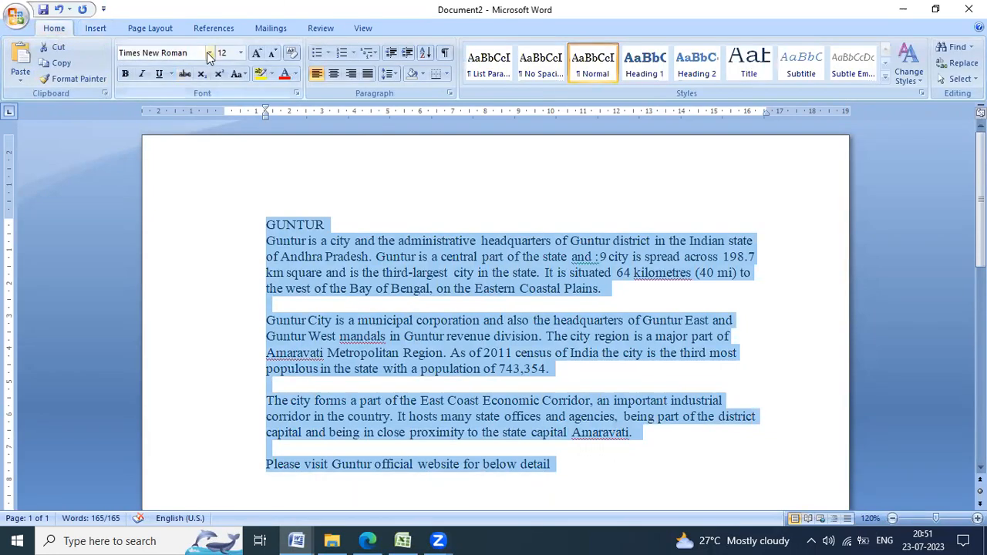
{"action": "left_click", "coordinate": [239, 52]}
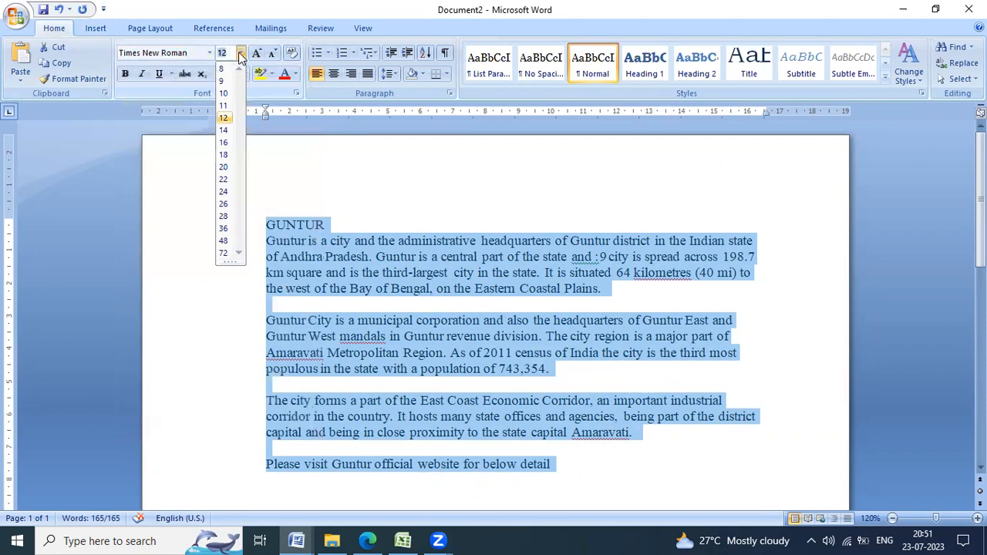
{"action": "left_click", "coordinate": [223, 105]}
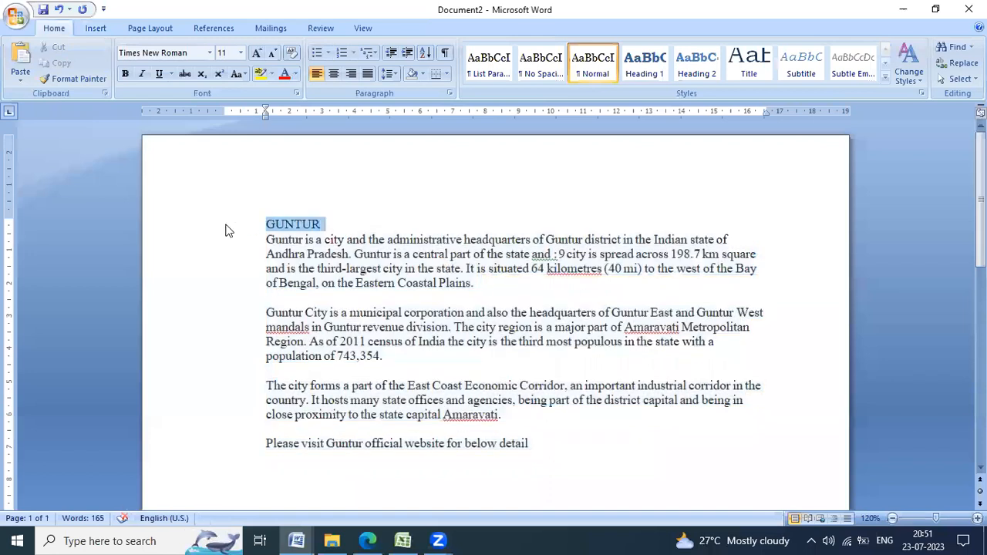
Check the paper's required heading size and make the GUNTUR heading size 16
{"action": "left_click", "coordinate": [240, 52]}
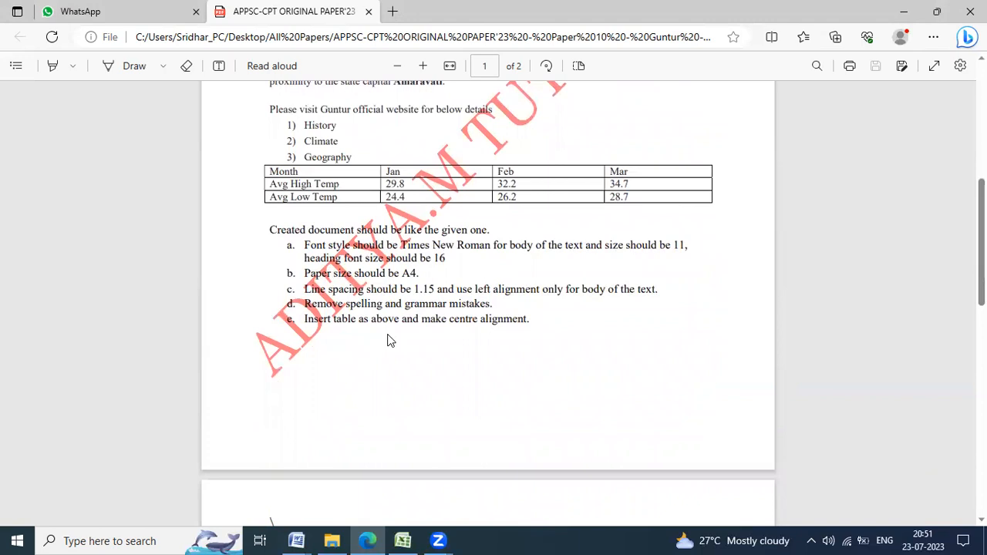
{"action": "left_click", "coordinate": [296, 539]}
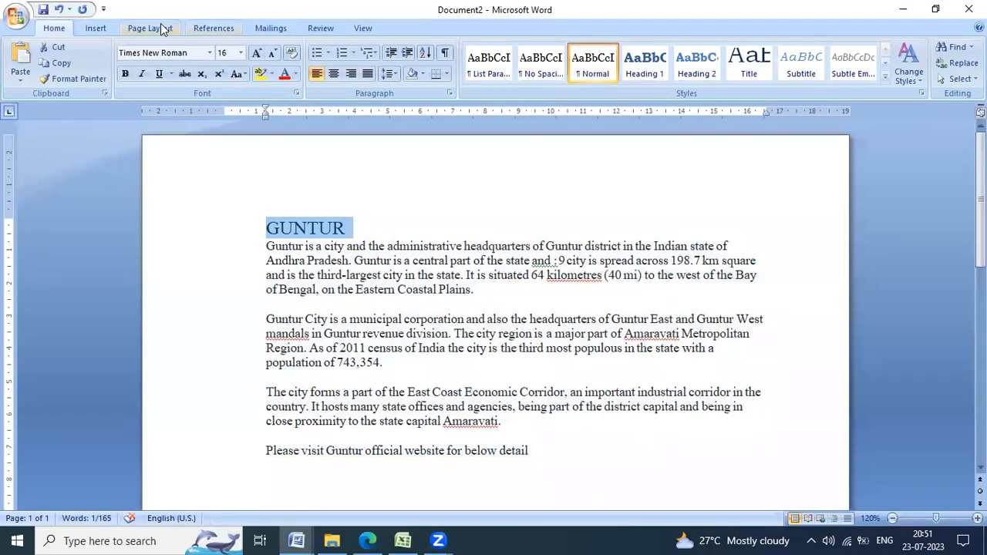
{"action": "left_click", "coordinate": [189, 62]}
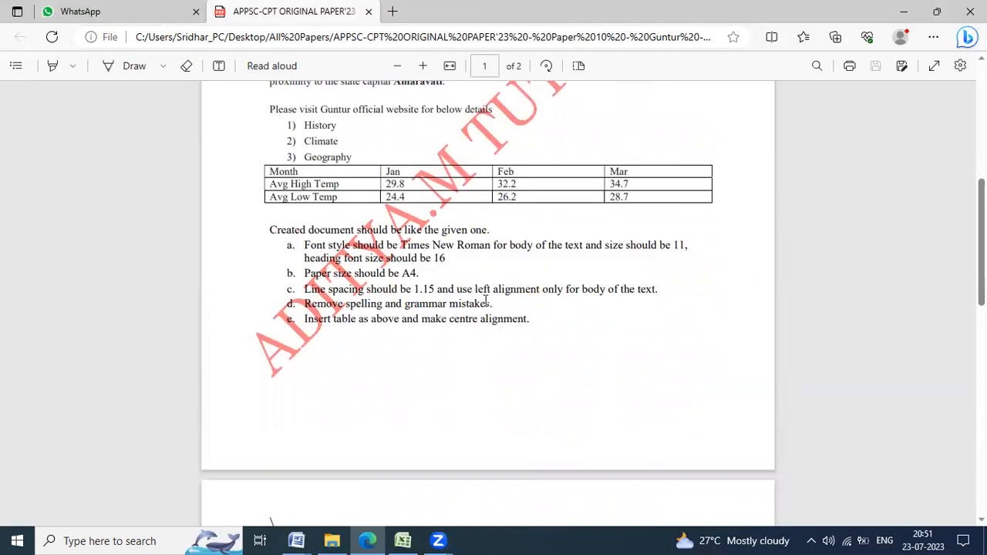
{"action": "mouse_move", "coordinate": [578, 309]}
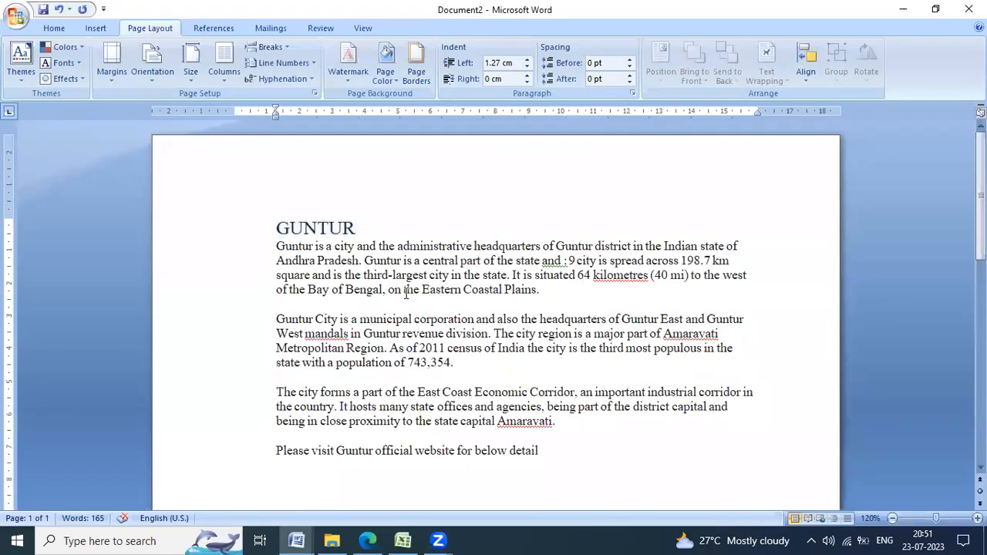
Give the passage 1.15 line spacing and centre the GUNTUR heading
{"action": "key", "text": "ctrl+a"}
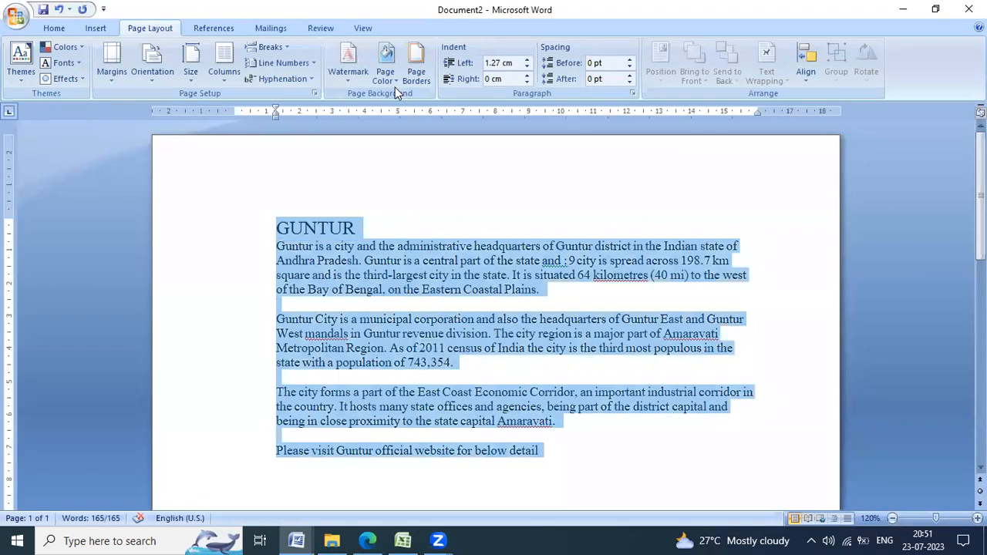
{"action": "left_click", "coordinate": [54, 28]}
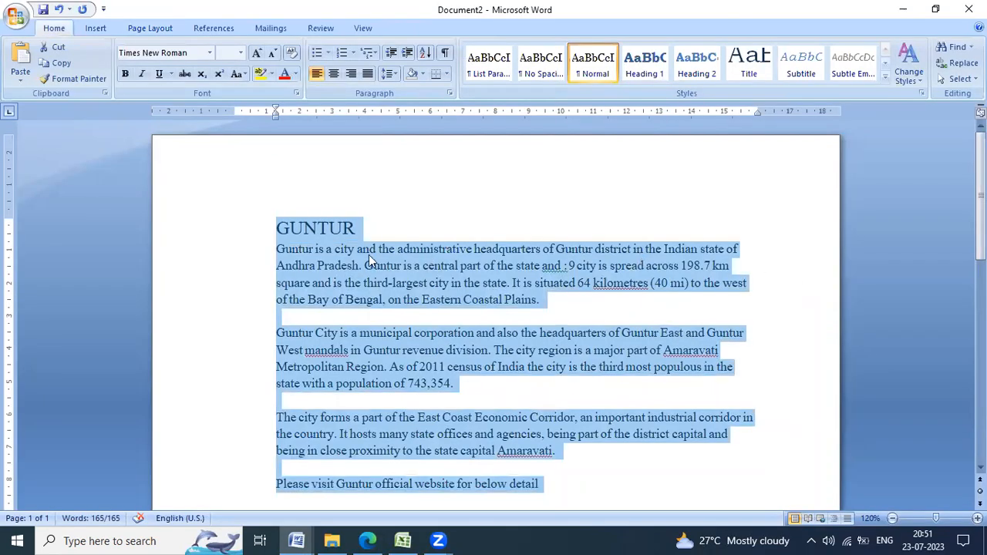
{"action": "mouse_move", "coordinate": [698, 401]}
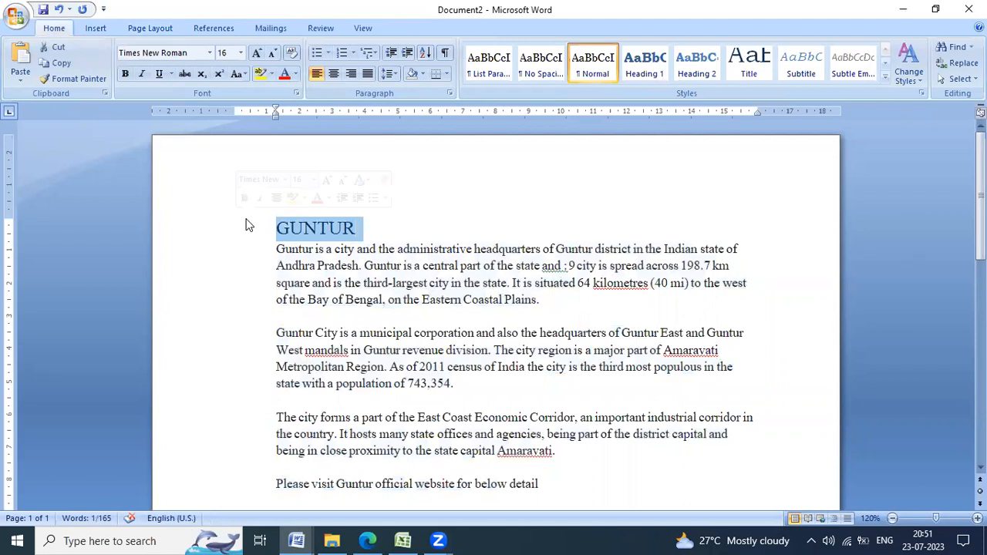
{"action": "left_click", "coordinate": [334, 73]}
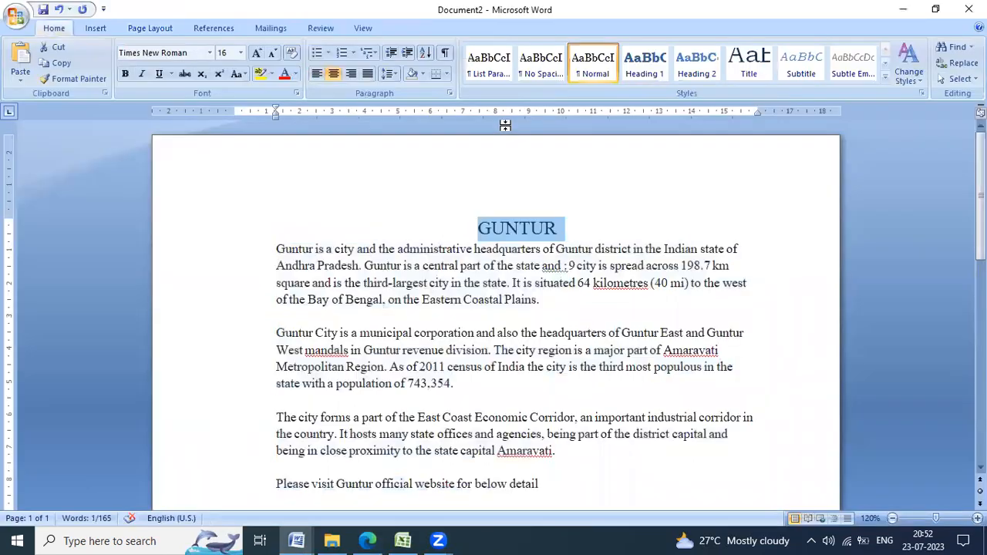
{"action": "left_click", "coordinate": [141, 74]}
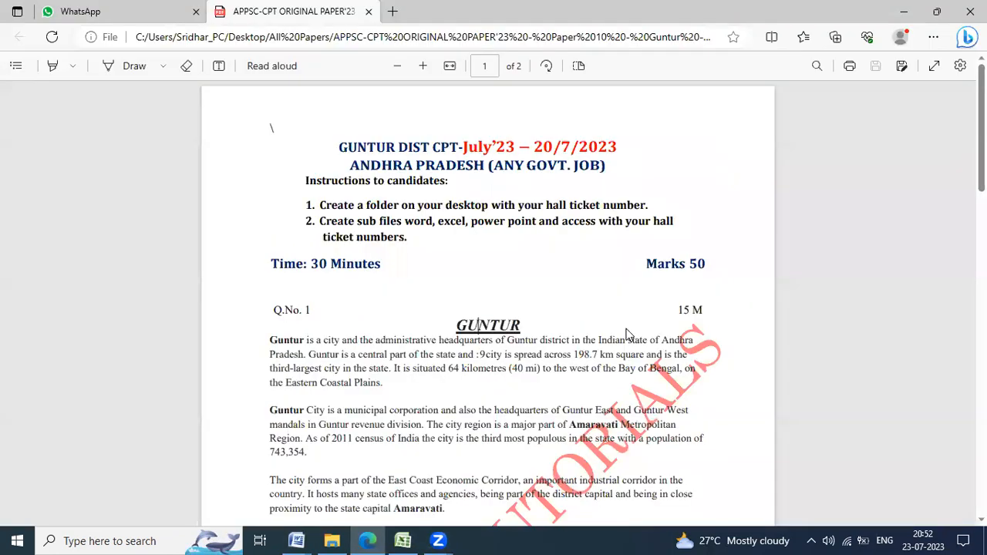
Match the paper's heading style by making GUNTUR bold, italic and underlined
{"action": "scroll", "scroll_direction": "down", "scroll_amount": 3}
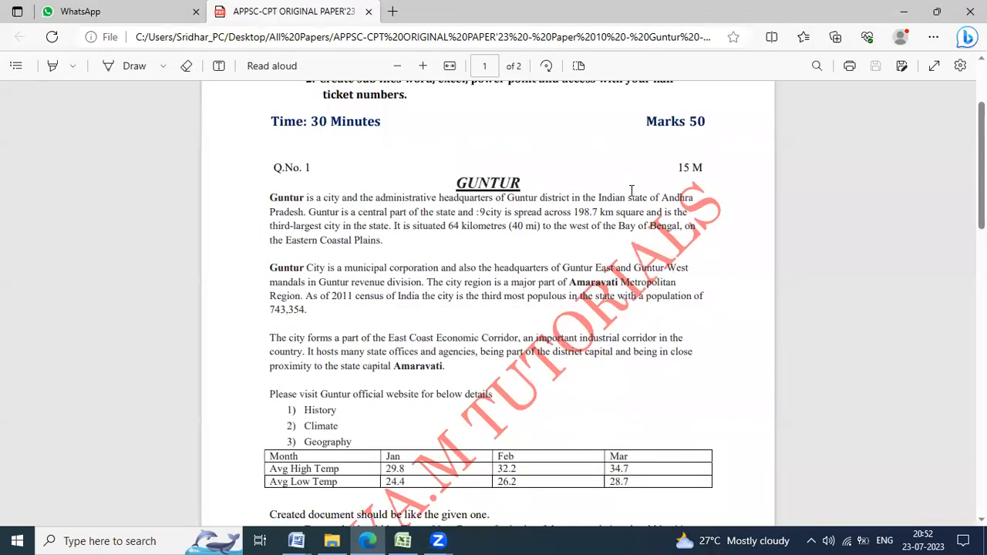
{"action": "left_click", "coordinate": [295, 540]}
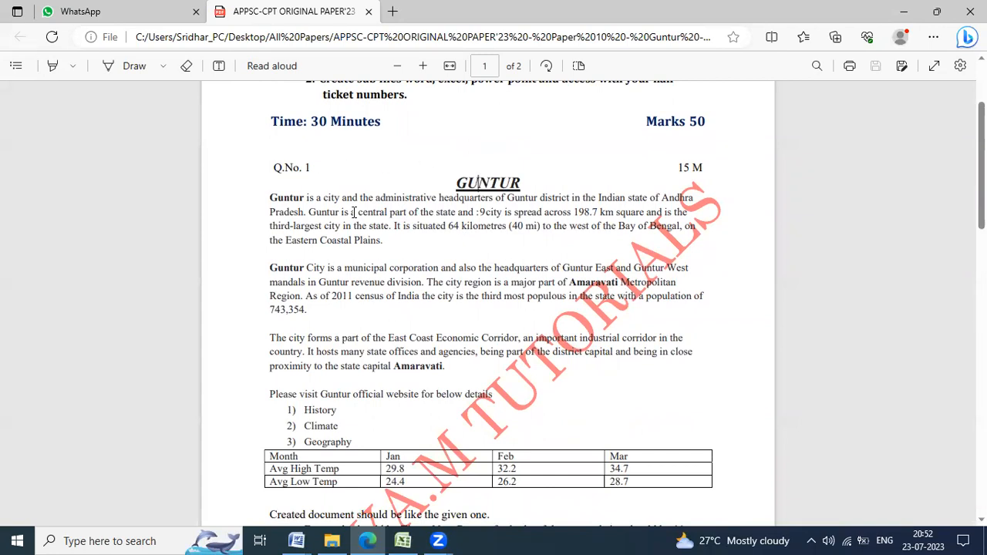
{"action": "left_click", "coordinate": [296, 540]}
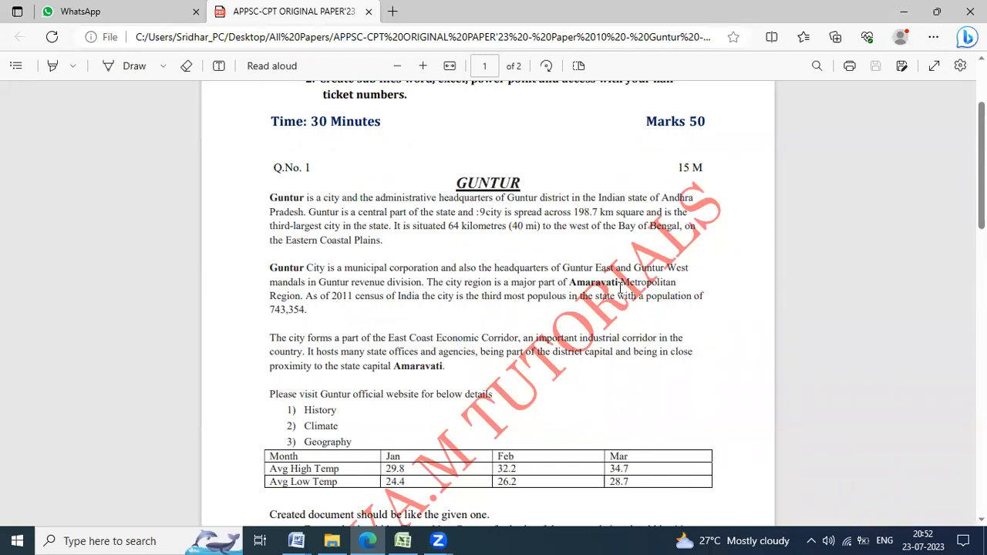
{"action": "left_click", "coordinate": [296, 540]}
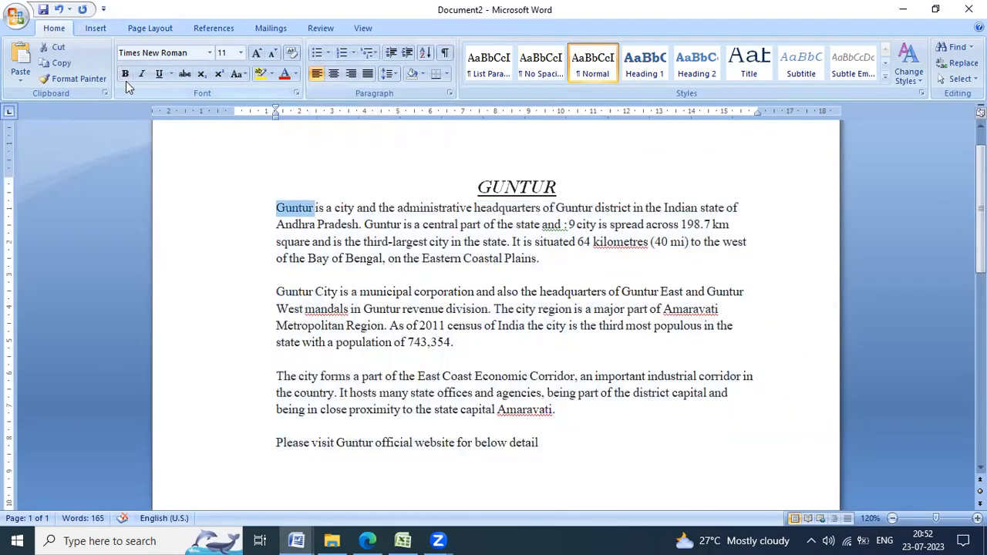
Bold the two leading Guntur words and the three Amaravati mentions
{"action": "left_click", "coordinate": [125, 74]}
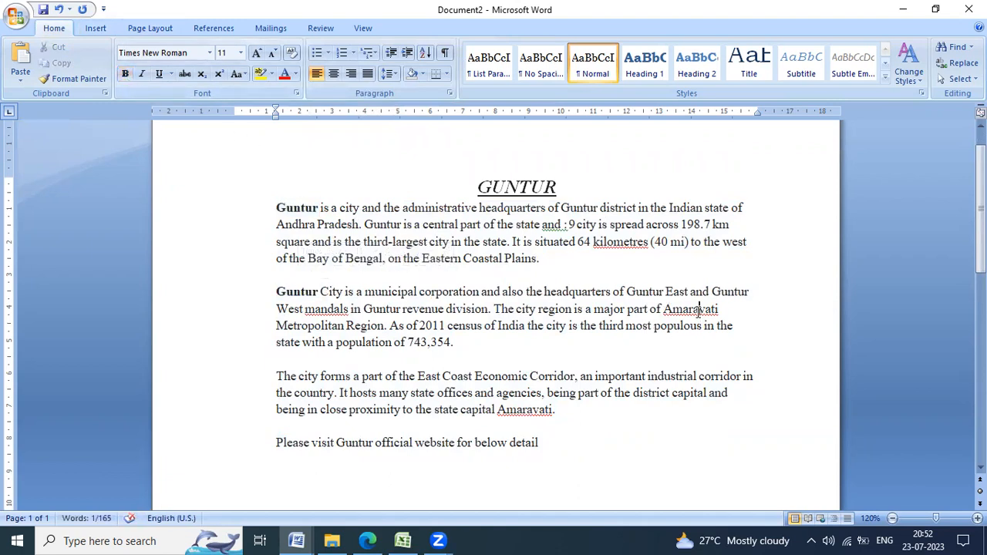
{"action": "double_click", "coordinate": [692, 309]}
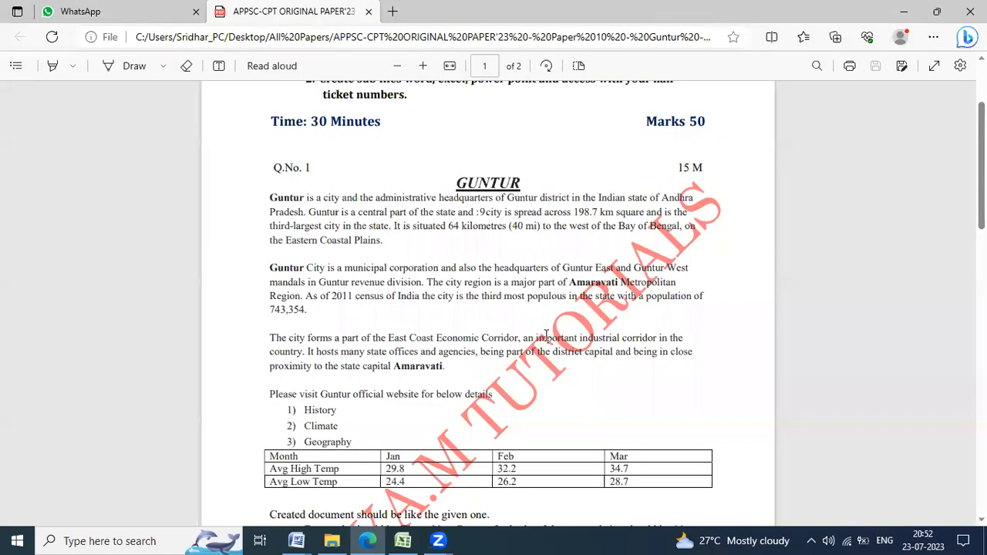
{"action": "scroll", "scroll_direction": "down", "scroll_amount": 3}
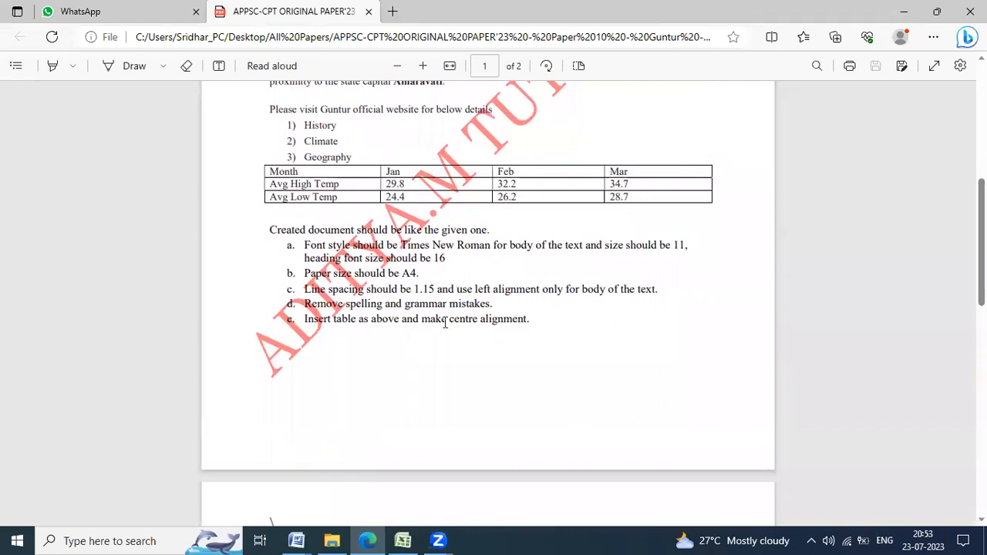
{"action": "scroll", "scroll_direction": "up", "scroll_amount": 3}
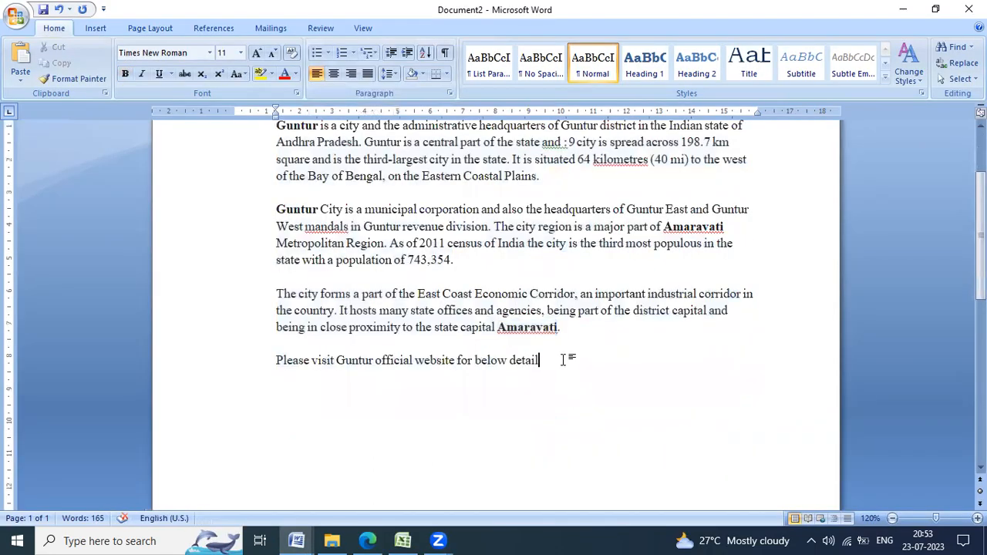
Add a numbered list of History, Climate and Geography, correcting the Geography misspelling
{"action": "key", "text": "enter"}
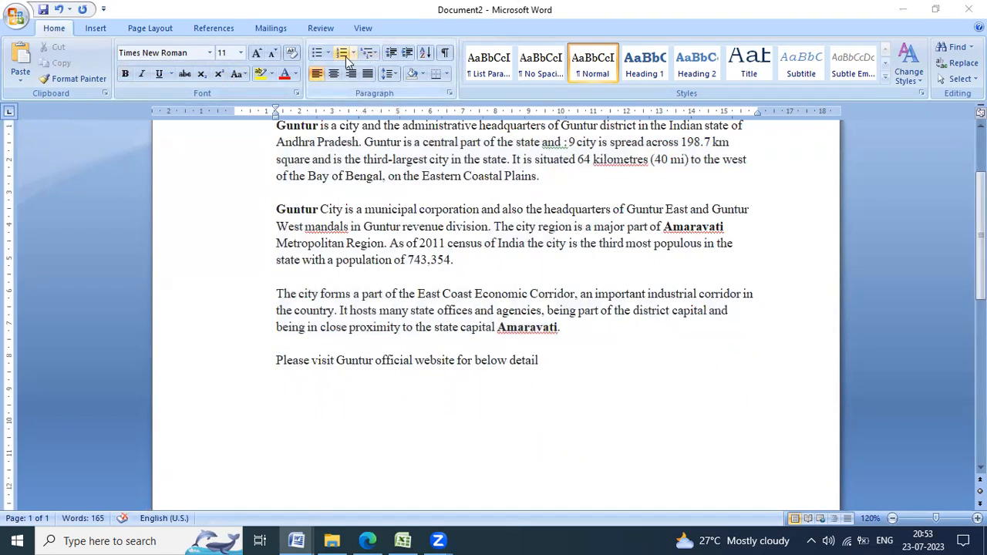
{"action": "left_click", "coordinate": [363, 52]}
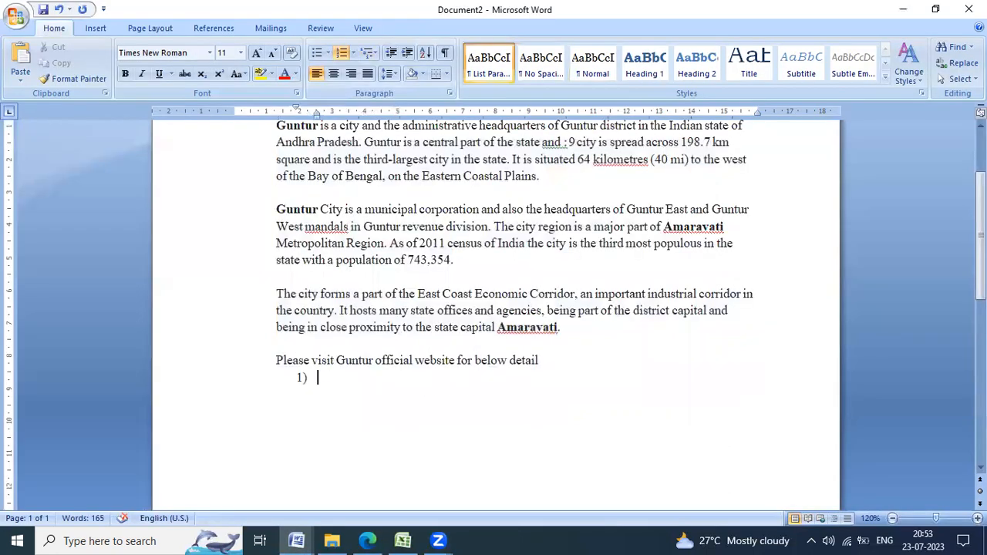
{"action": "type", "text": "History"}
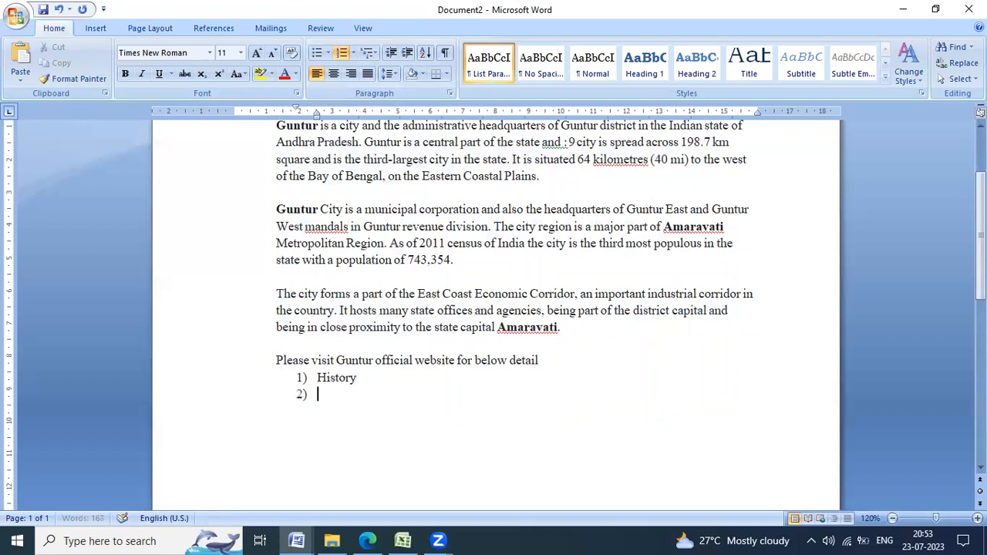
{"action": "type", "text": "Climate"}
{"action": "type", "text": "Geograp"}
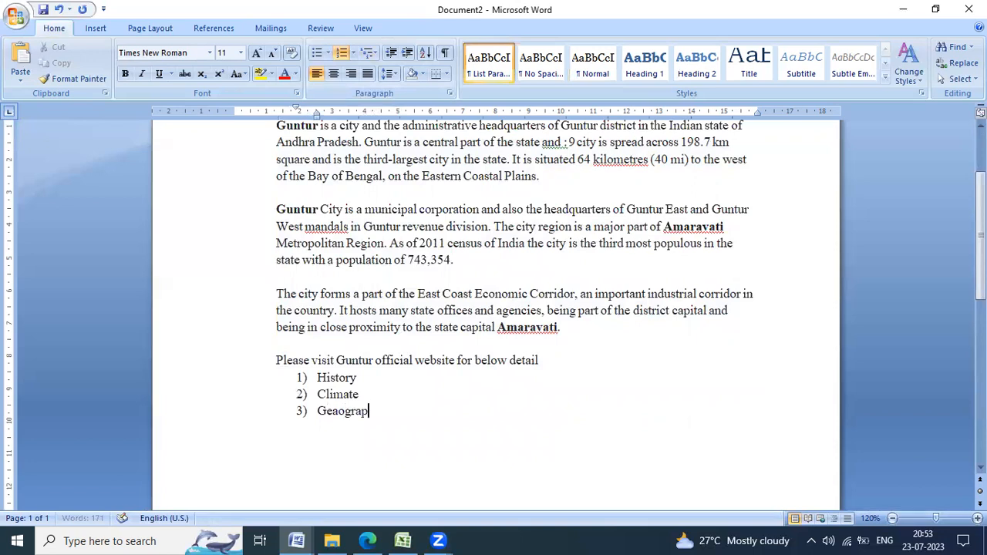
{"action": "type", "text": "hy"}
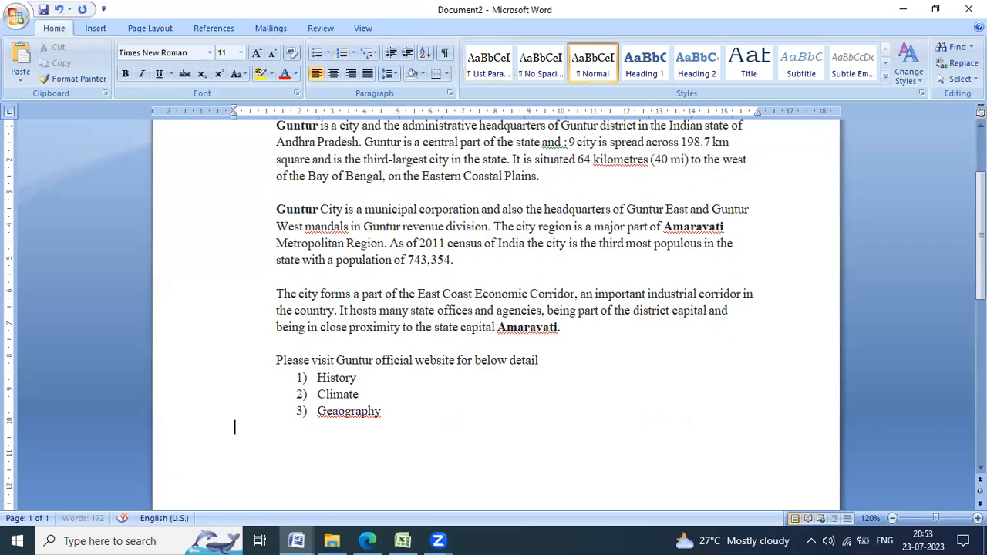
{"action": "right_click", "coordinate": [348, 410]}
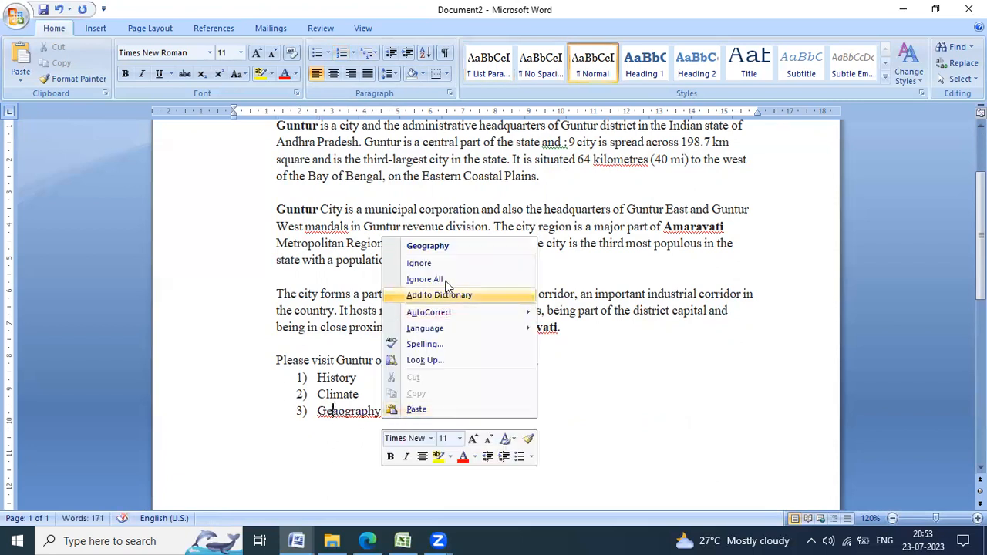
{"action": "left_click", "coordinate": [439, 294]}
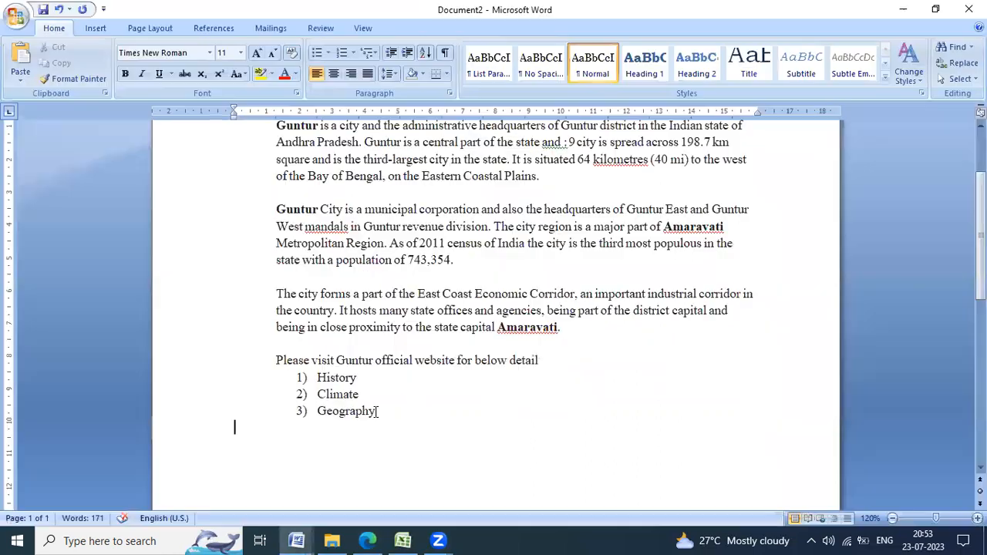
{"action": "left_click", "coordinate": [118, 60]}
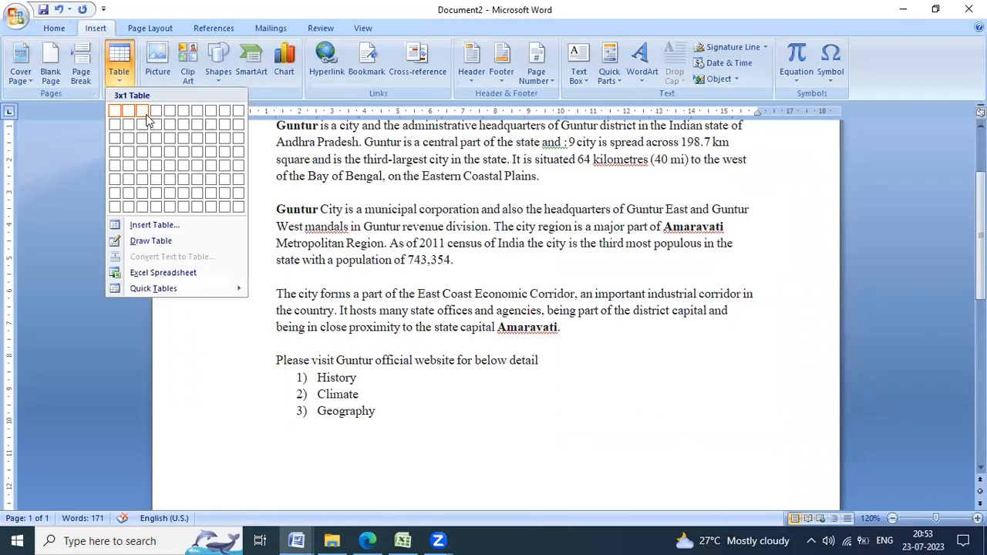
Insert a four-column table headed Month, Jan, Feb, Mar with Avg High Temp and Avg Low temp rows
{"action": "left_click", "coordinate": [154, 137]}
{"action": "type", "text": "Month"}
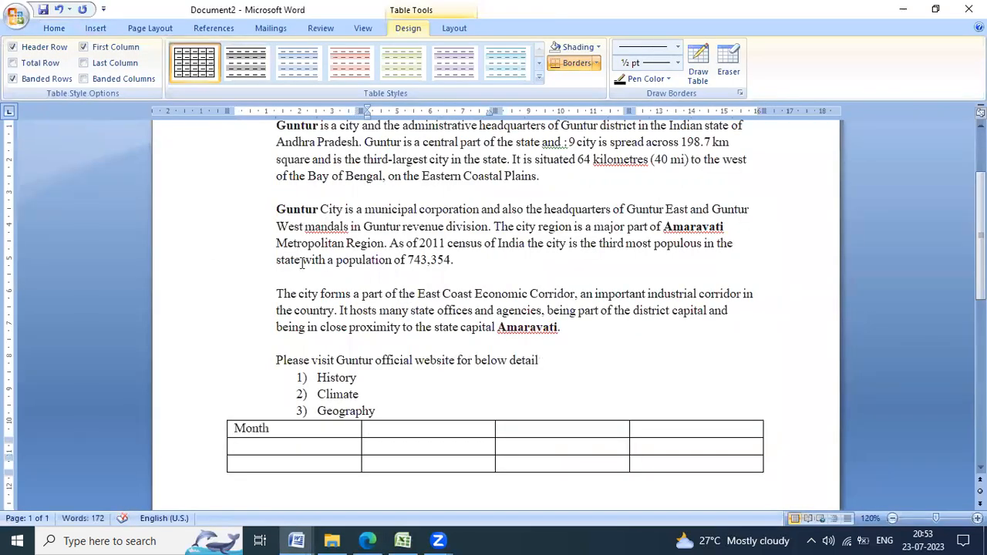
{"action": "type", "text": "Jan"}
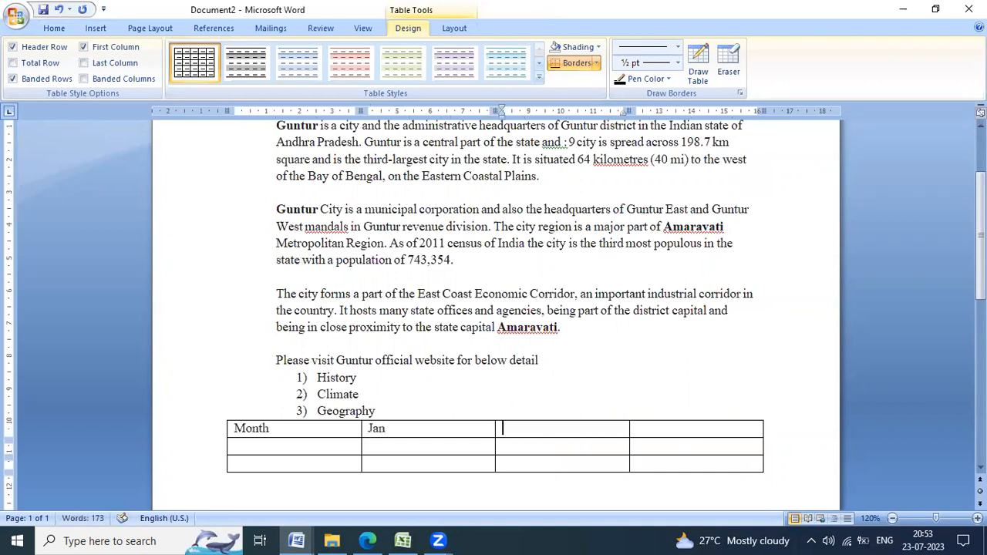
{"action": "type", "text": "Feb"}
{"action": "left_click", "coordinate": [293, 446]}
{"action": "type", "text": "Avg "}
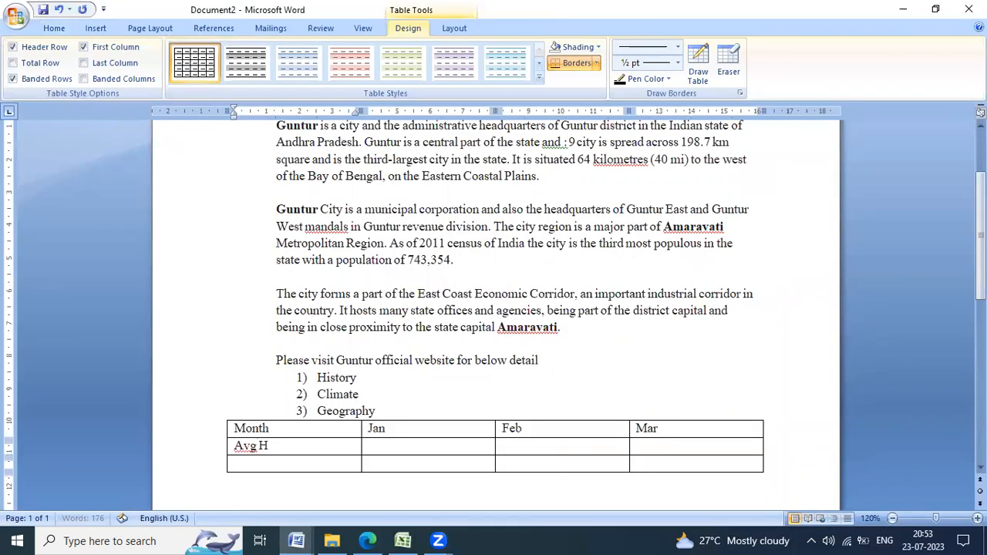
{"action": "type", "text": "High Temp"}
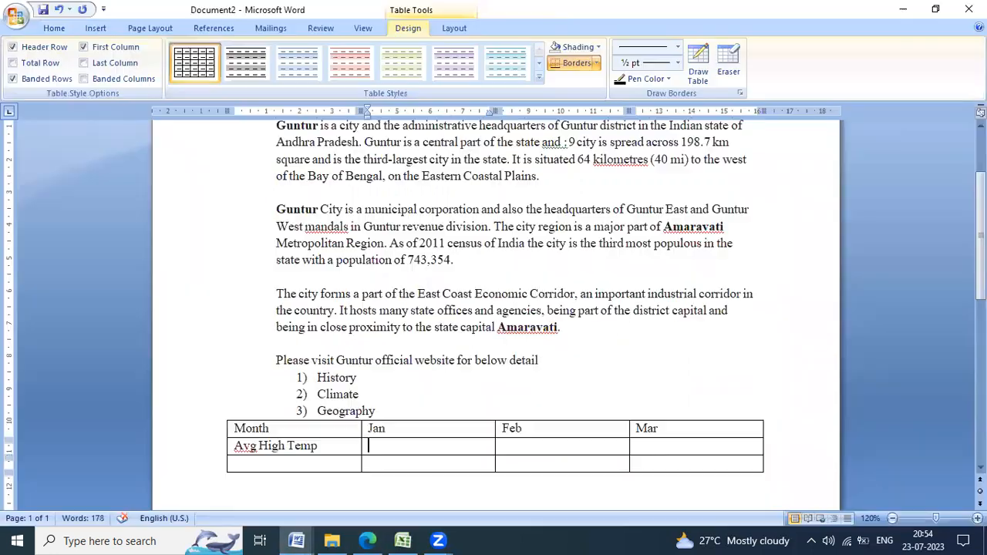
{"action": "type", "text": "Avg"}
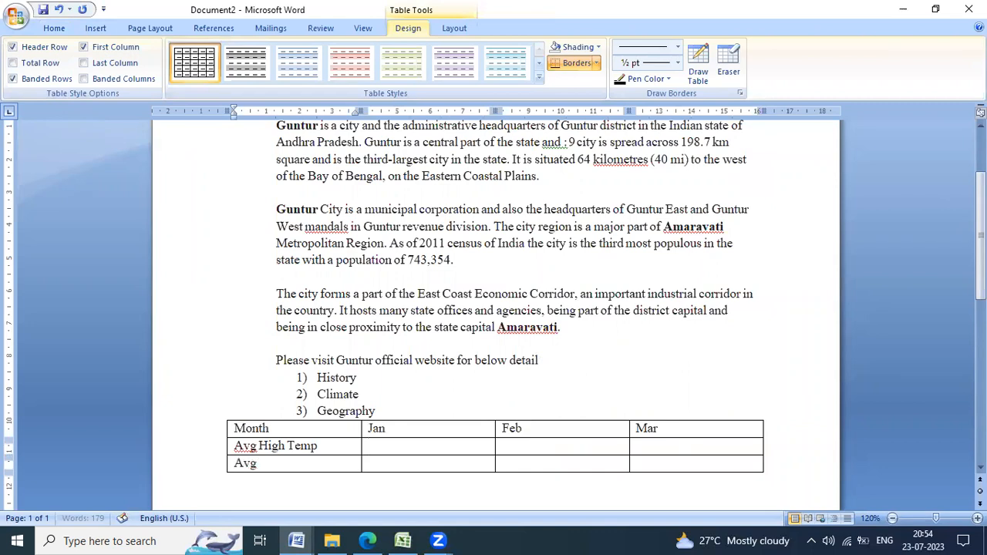
{"action": "type", "text": "Low temp"}
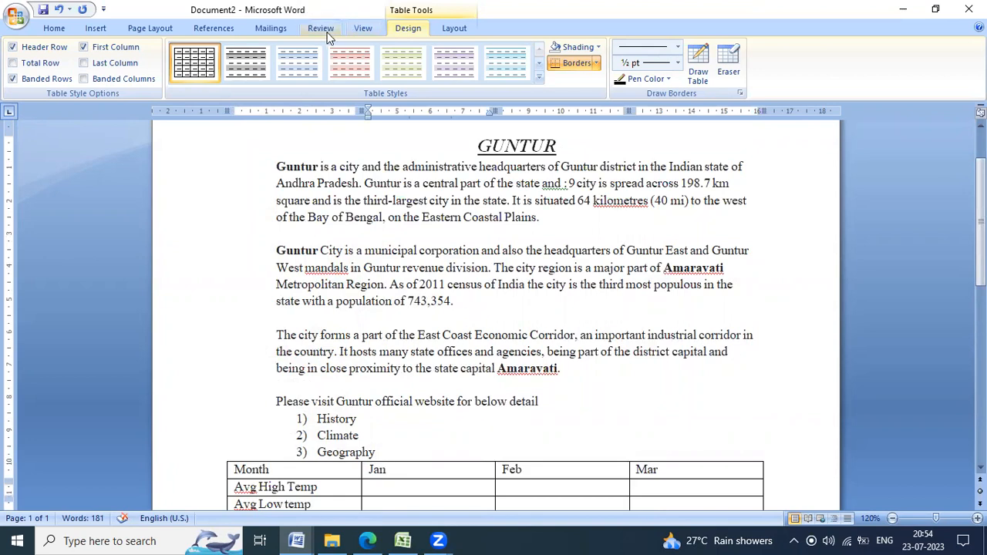
Run Spelling & Grammar, ignoring the flags on Avg, the city sentence and Amaravati
{"action": "left_click", "coordinate": [25, 61]}
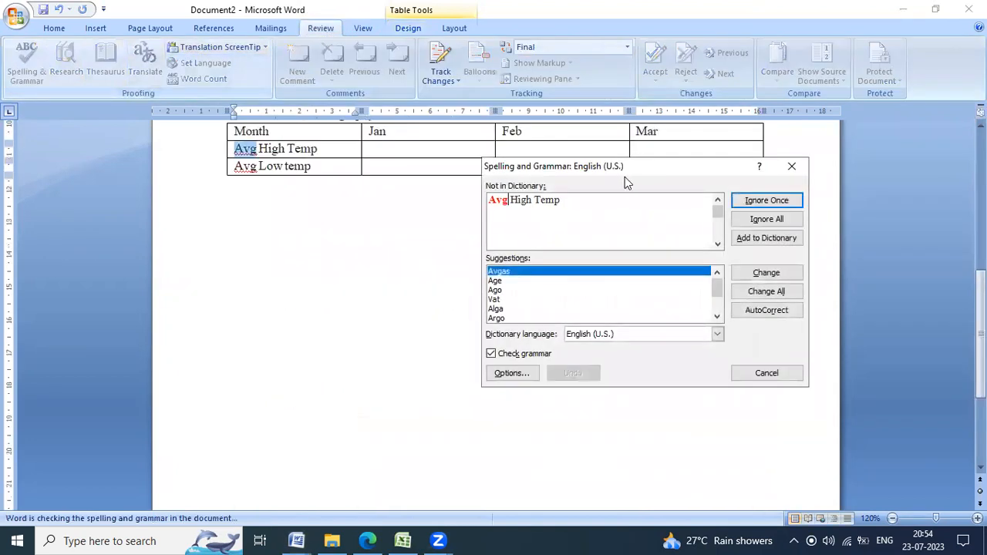
{"action": "left_click", "coordinate": [766, 200]}
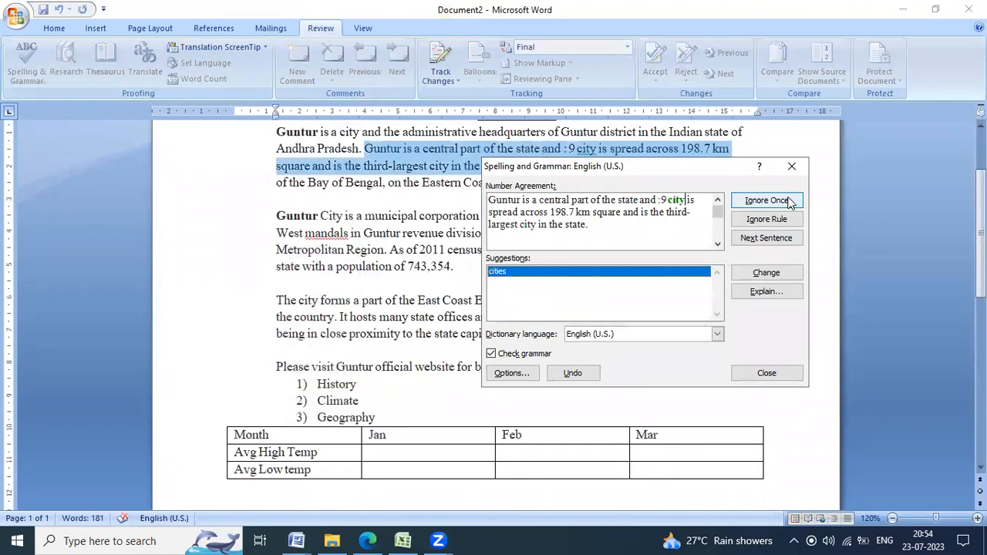
{"action": "left_click", "coordinate": [766, 201]}
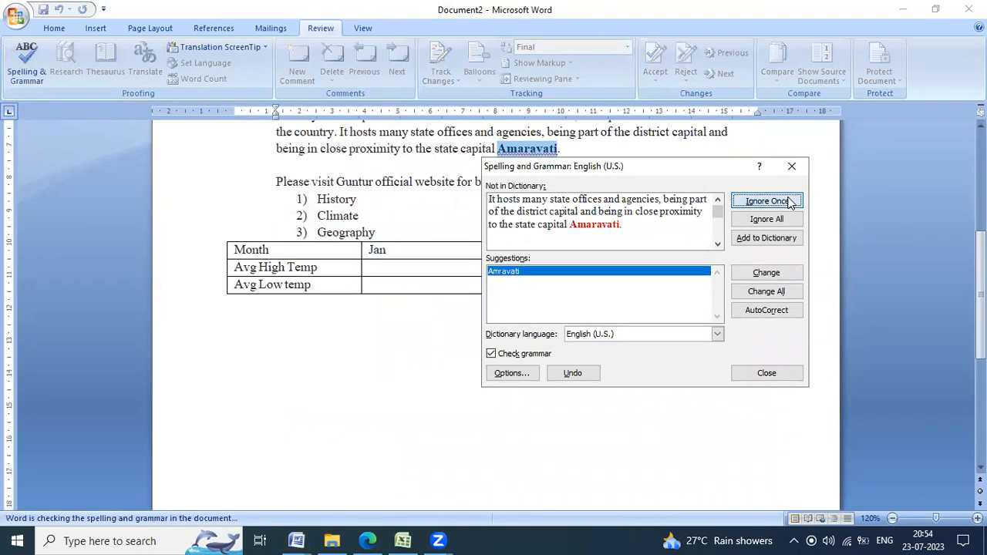
{"action": "left_click", "coordinate": [765, 200]}
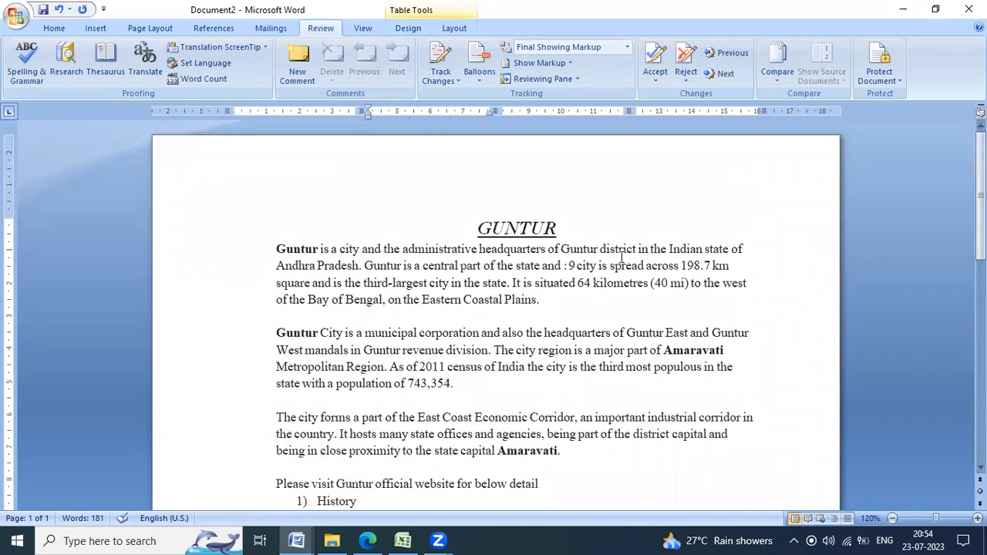
Review the student marks task on the PDF's second page, highlighting the table header row
{"action": "scroll", "scroll_direction": "down", "scroll_amount": 3}
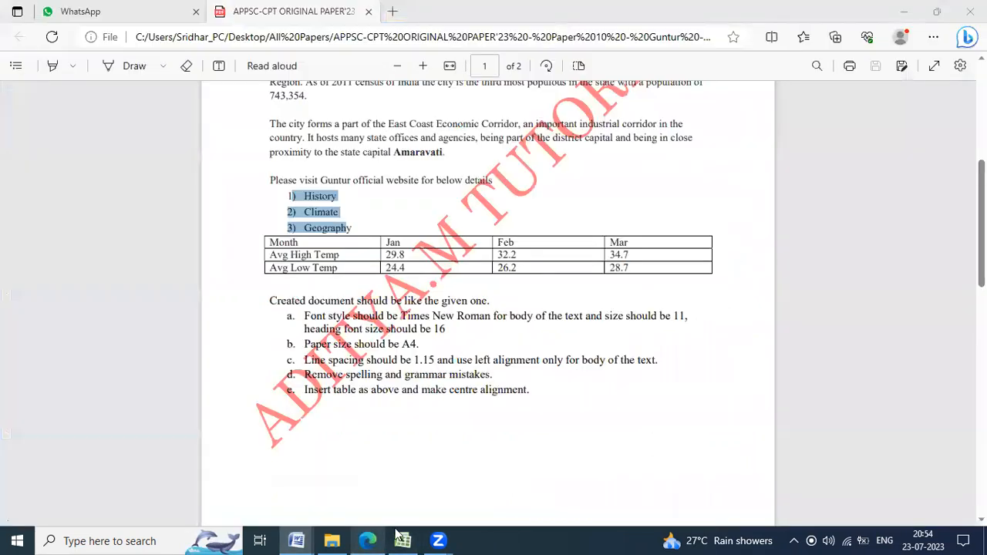
{"action": "scroll", "scroll_direction": "down", "scroll_amount": 3}
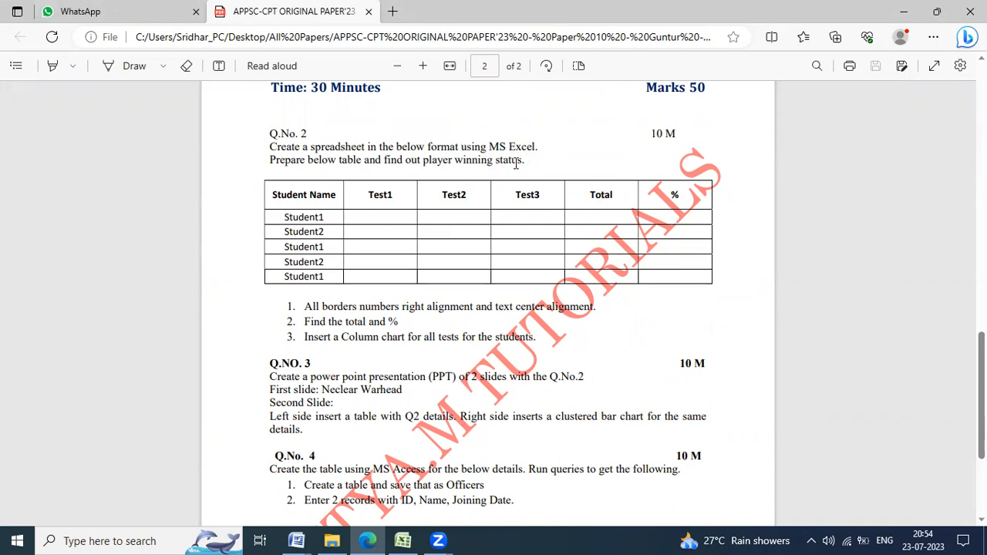
{"action": "left_click_drag", "start_coordinate": [407, 160], "coordinate": [526, 160]}
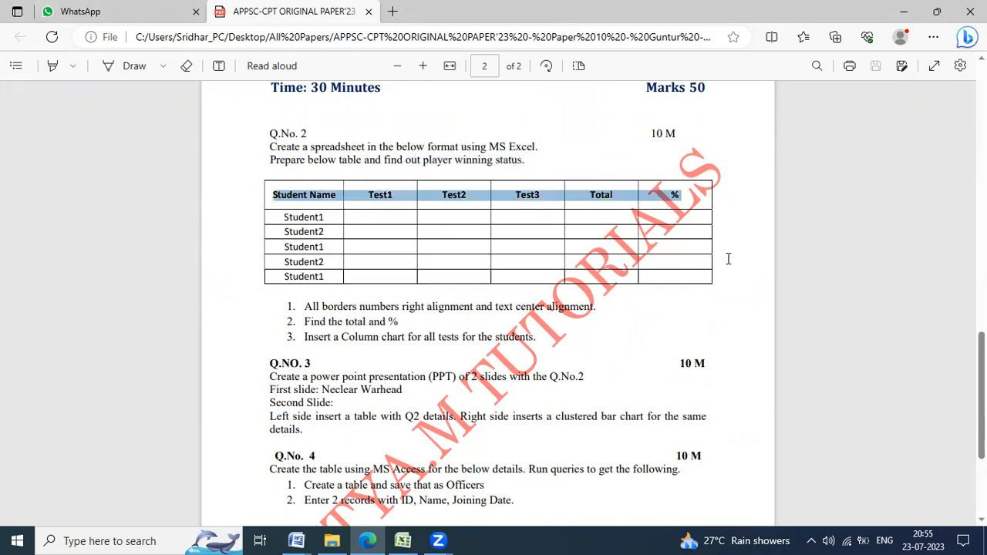
{"action": "left_click", "coordinate": [402, 540]}
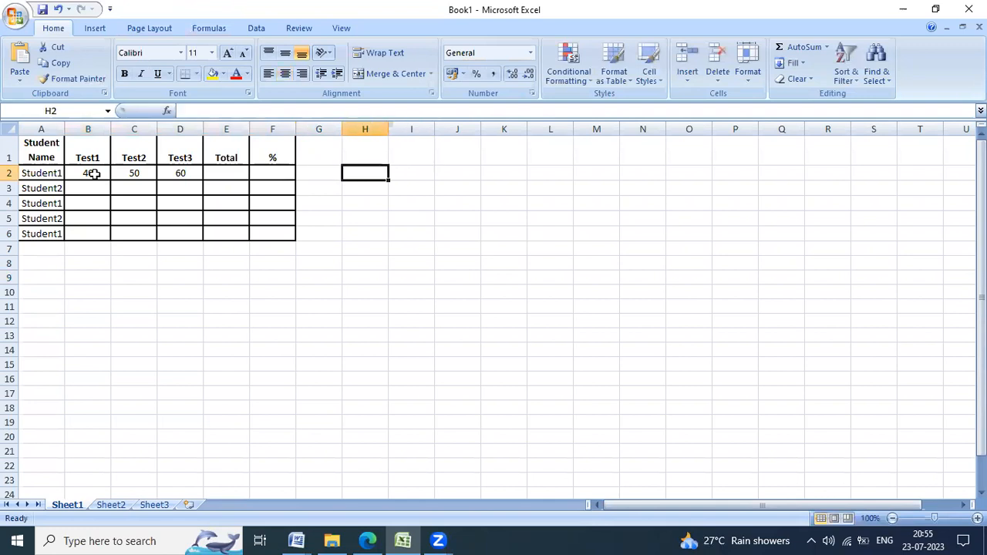
Fix the repeated Student1 name in cell A4 and enter the remaining test scores
{"action": "left_click", "coordinate": [88, 188]}
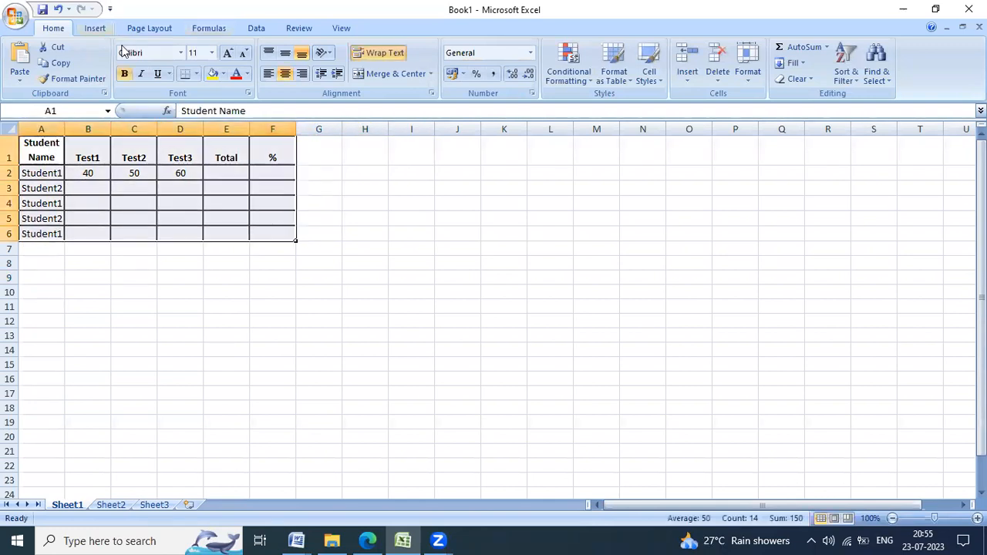
{"action": "left_click", "coordinate": [186, 73]}
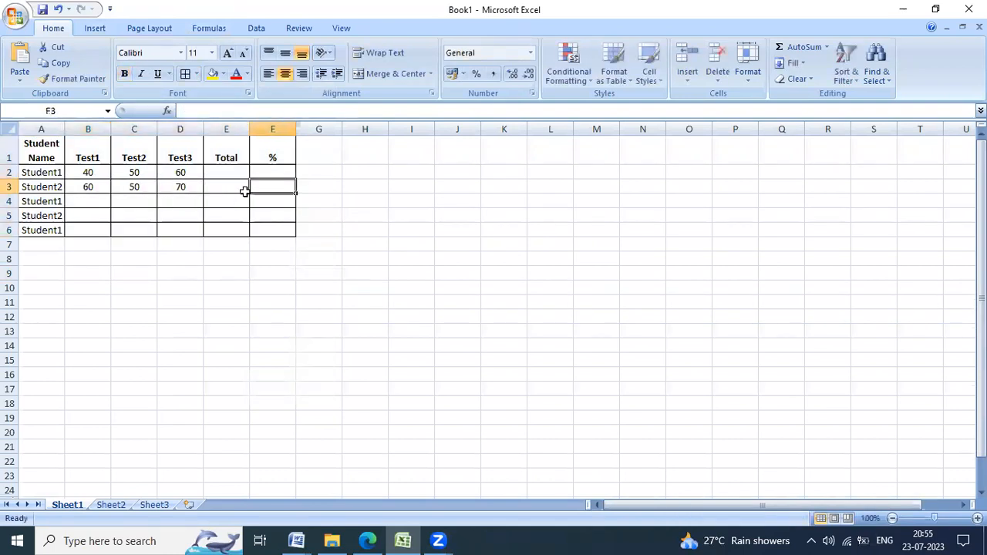
{"action": "left_click", "coordinate": [41, 201]}
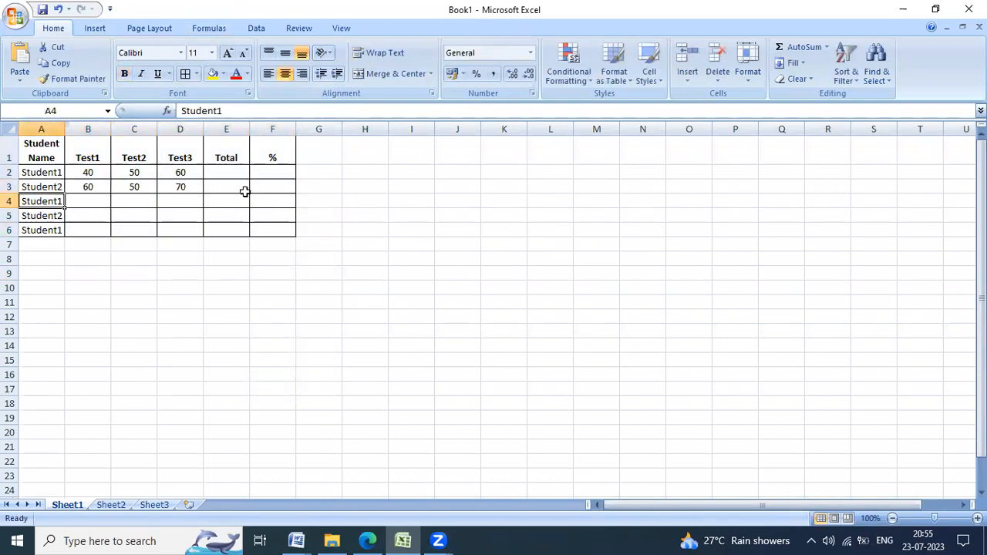
{"action": "double_click", "coordinate": [41, 202]}
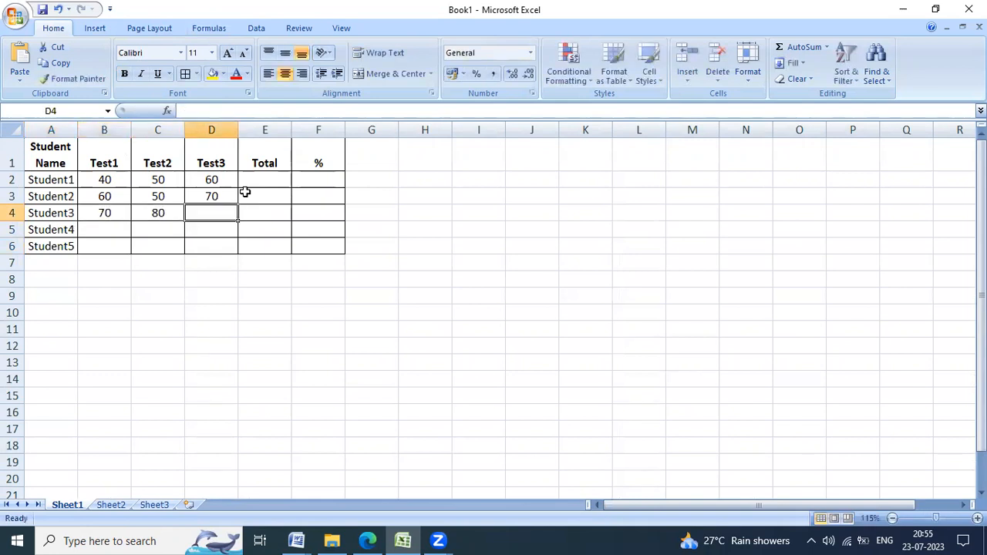
{"action": "type", "text": "80"}
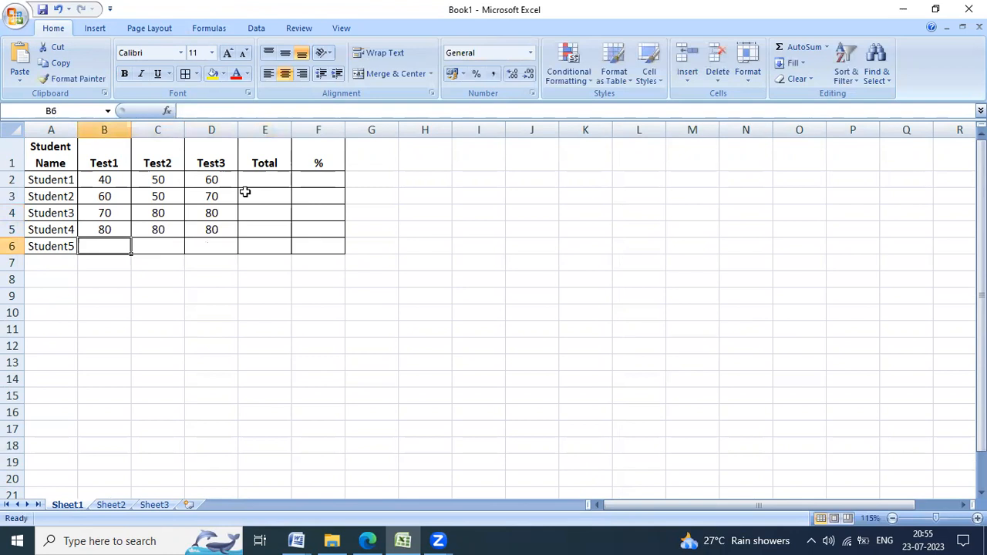
{"action": "type", "text": "45"}
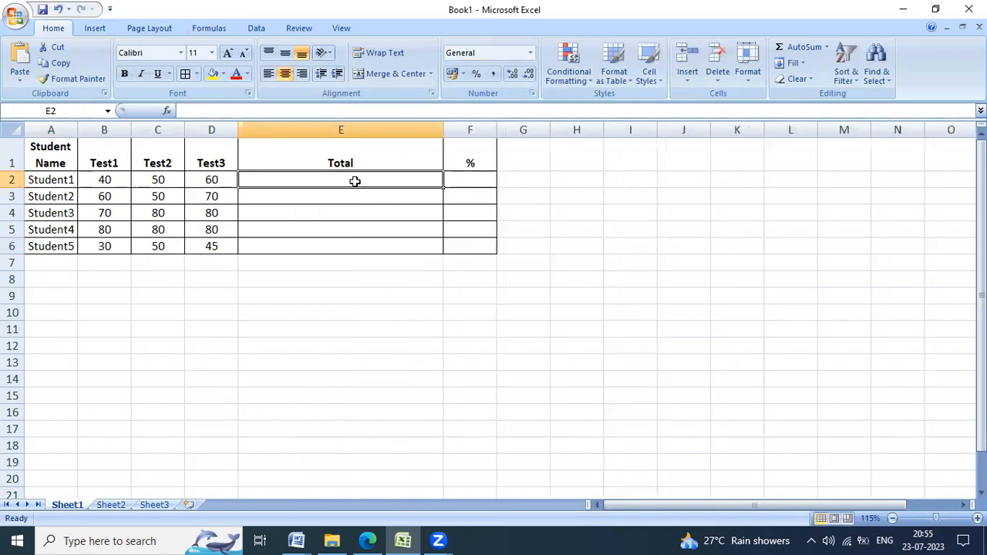
Fill E2:E6 with =SUM(B2:D2) totals (150, 180, 230, 240, 125) and widen column F
{"action": "type", "text": "=SUM("}
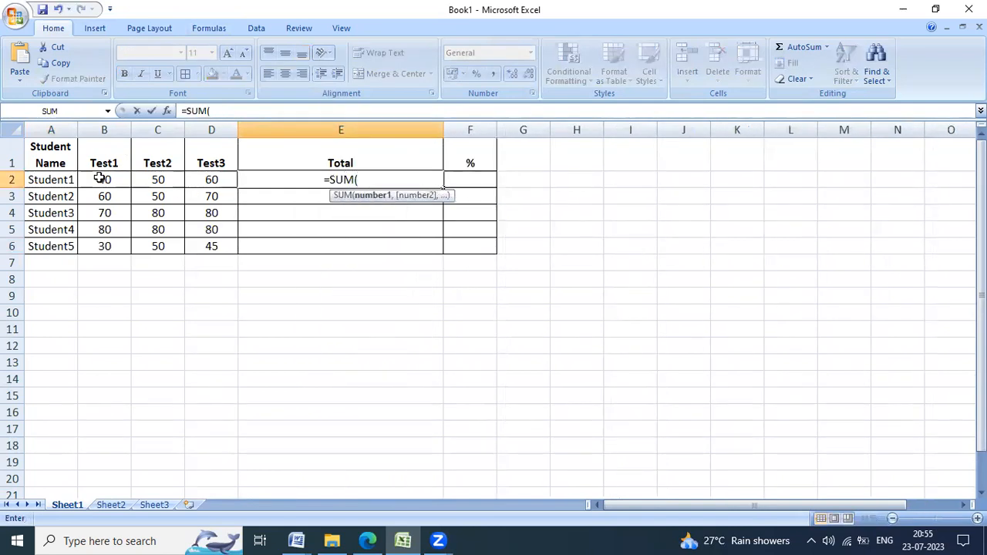
{"action": "left_click_drag", "start_coordinate": [104, 180], "coordinate": [211, 180]}
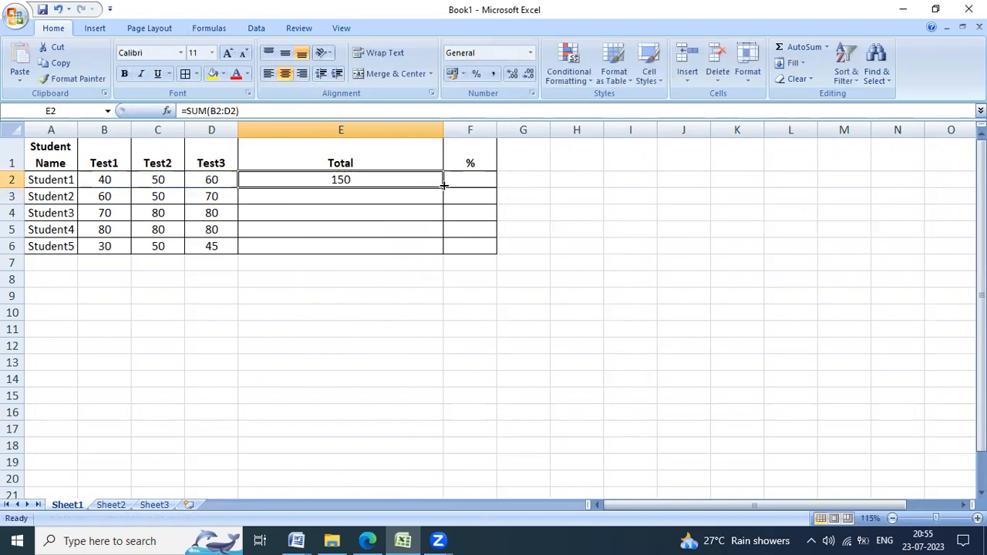
{"action": "left_click_drag", "start_coordinate": [443, 185], "coordinate": [444, 246]}
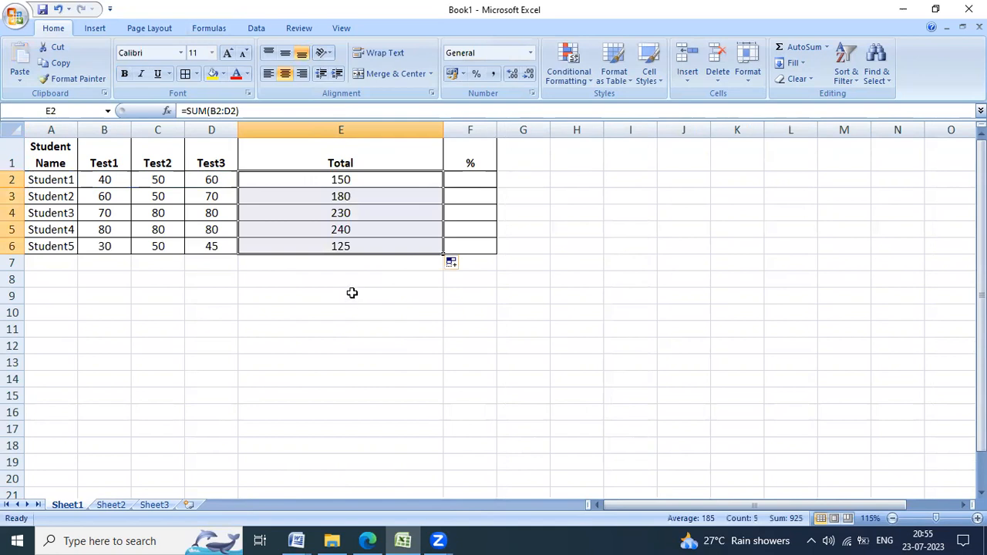
{"action": "left_click", "coordinate": [470, 196]}
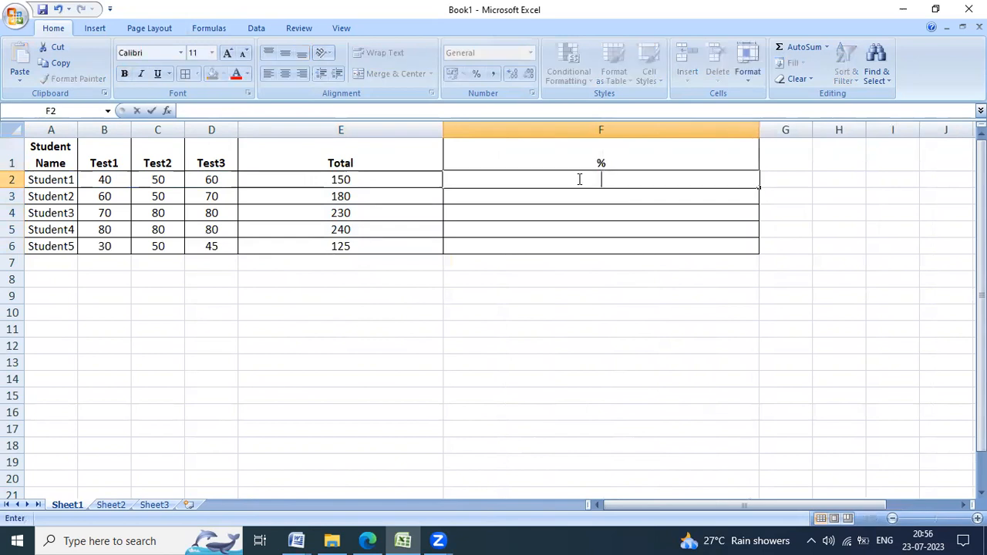
Fill F2:F6 with =AVERAGE(B2:D2)/100, formatted as percentages (50%, 60%, 77%, 80%, 42%)
{"action": "type", "text": "=av"}
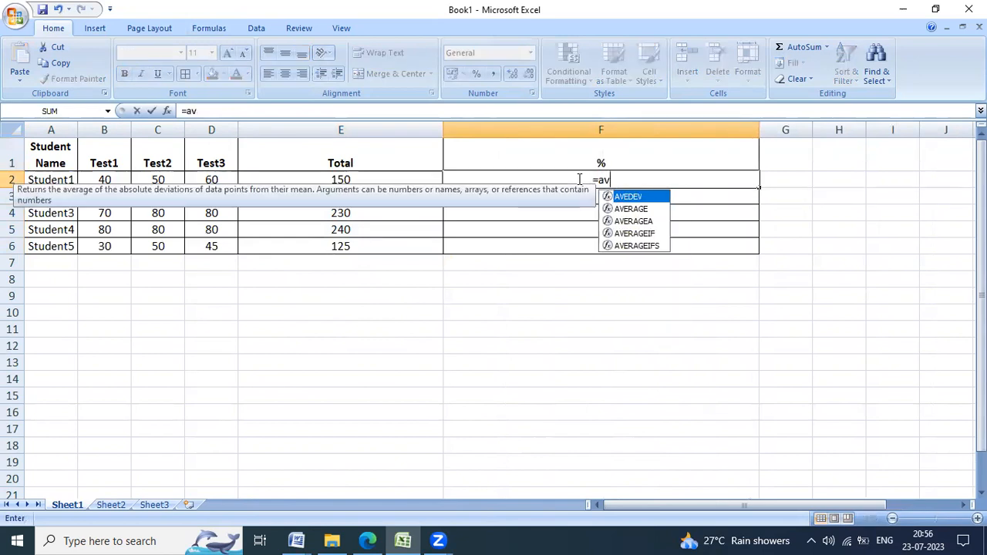
{"action": "type", "text": "e"}
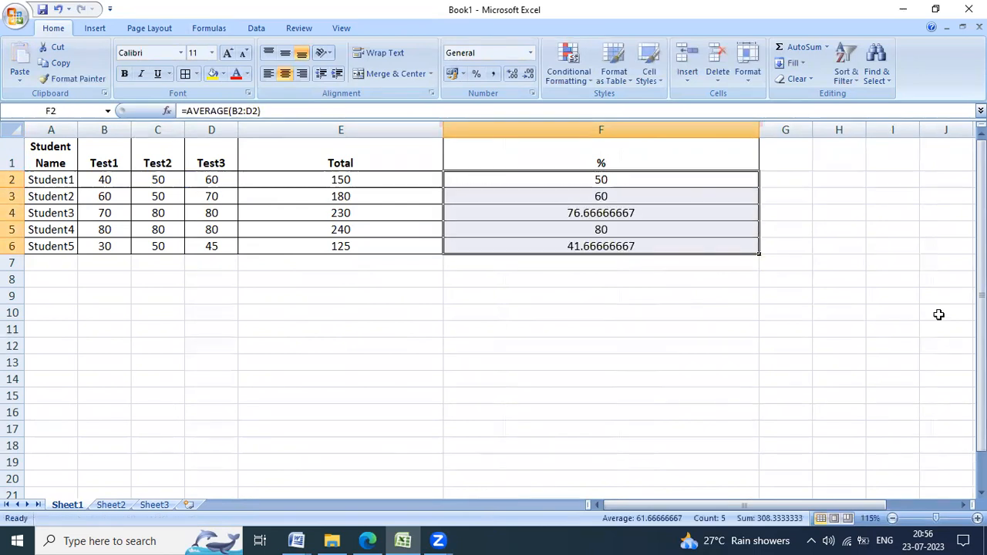
{"action": "mouse_move", "coordinate": [665, 236]}
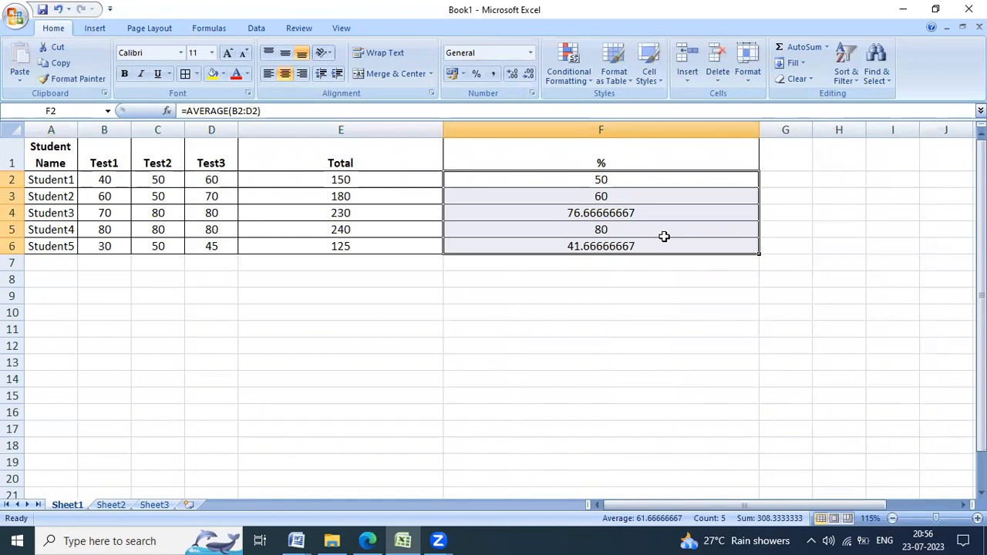
{"action": "mouse_move", "coordinate": [567, 256]}
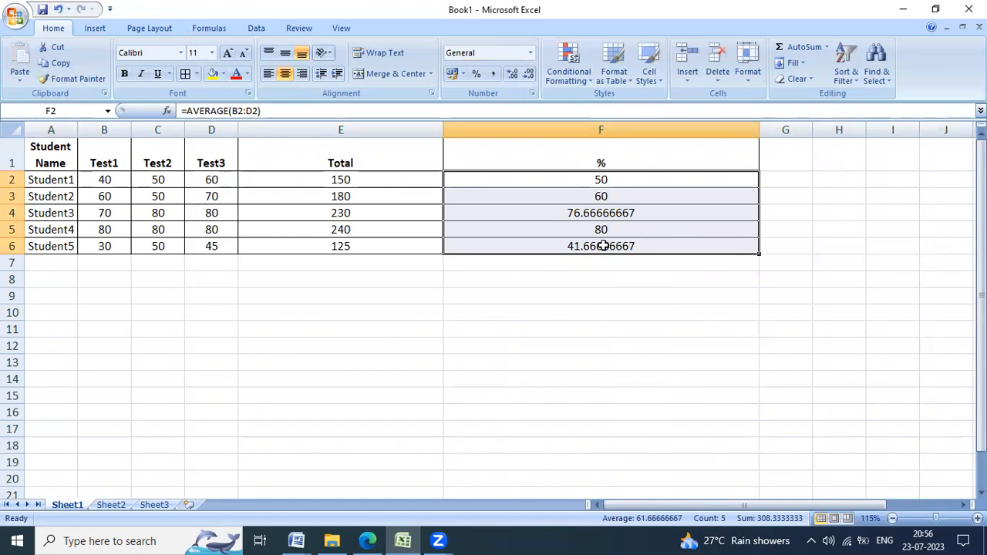
{"action": "mouse_move", "coordinate": [625, 212]}
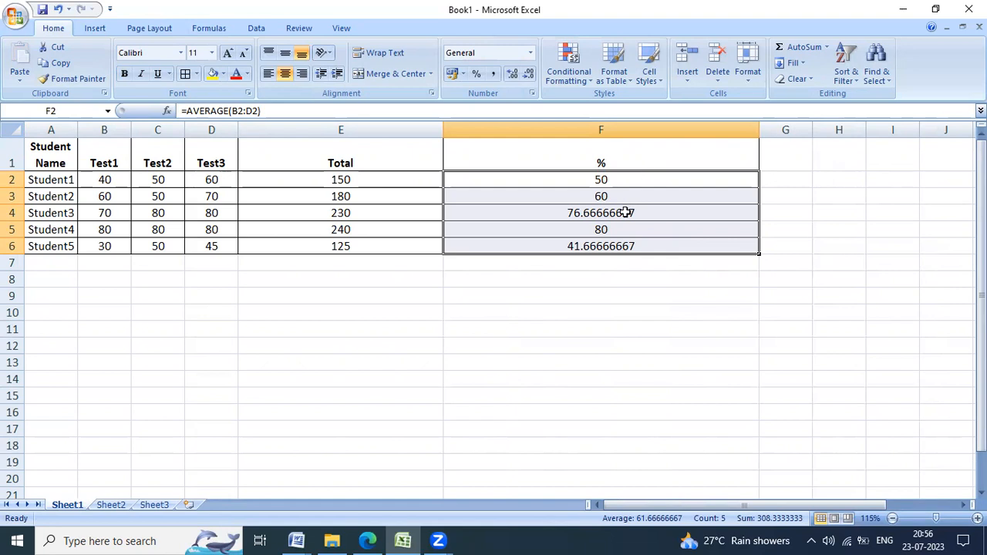
{"action": "double_click", "coordinate": [600, 179]}
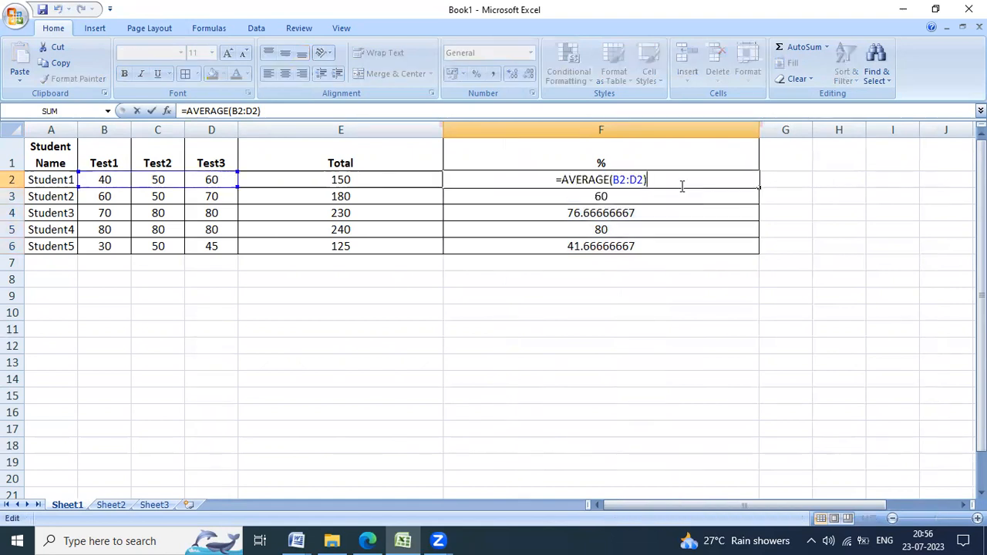
{"action": "type", "text": "."}
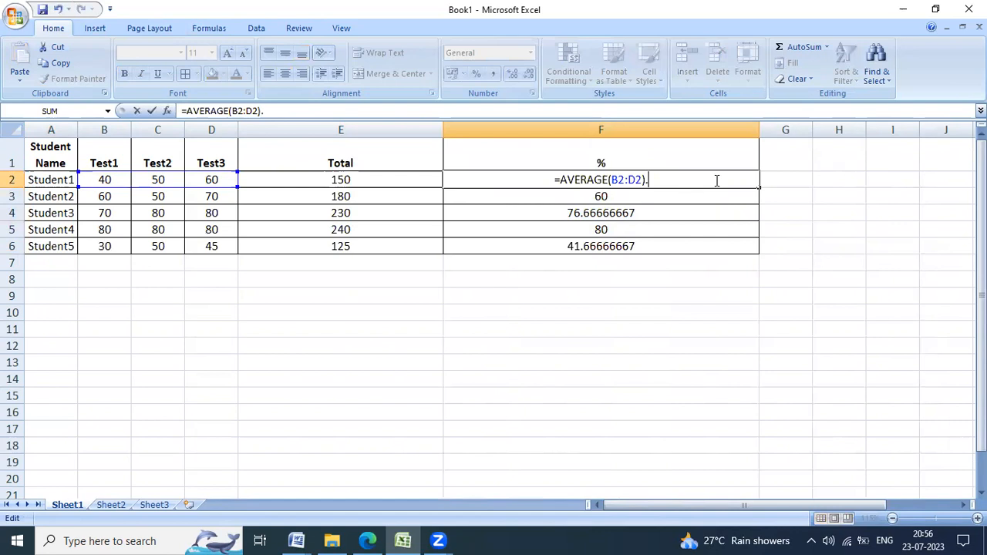
{"action": "key", "text": "Backspace"}
{"action": "type", "text": "/100"}
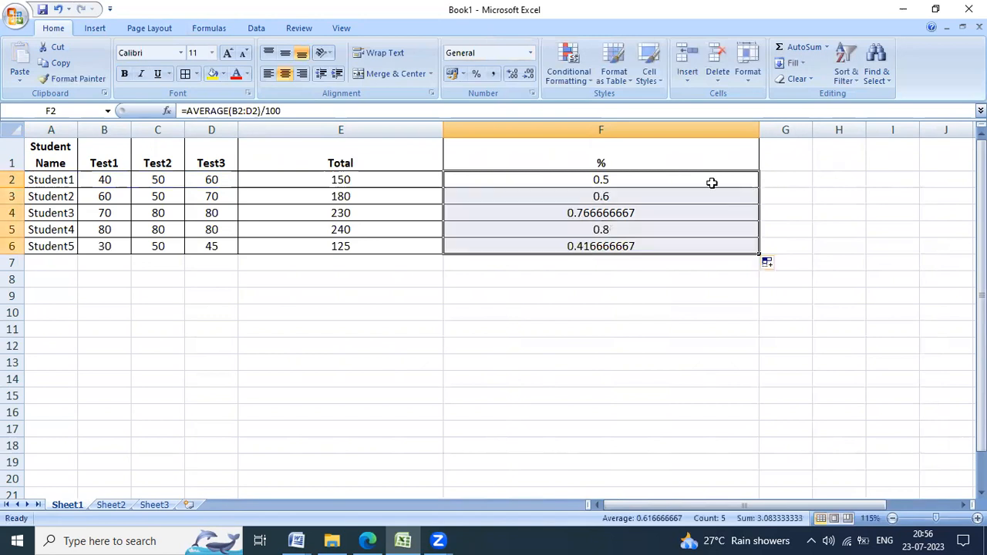
{"action": "mouse_move", "coordinate": [658, 202]}
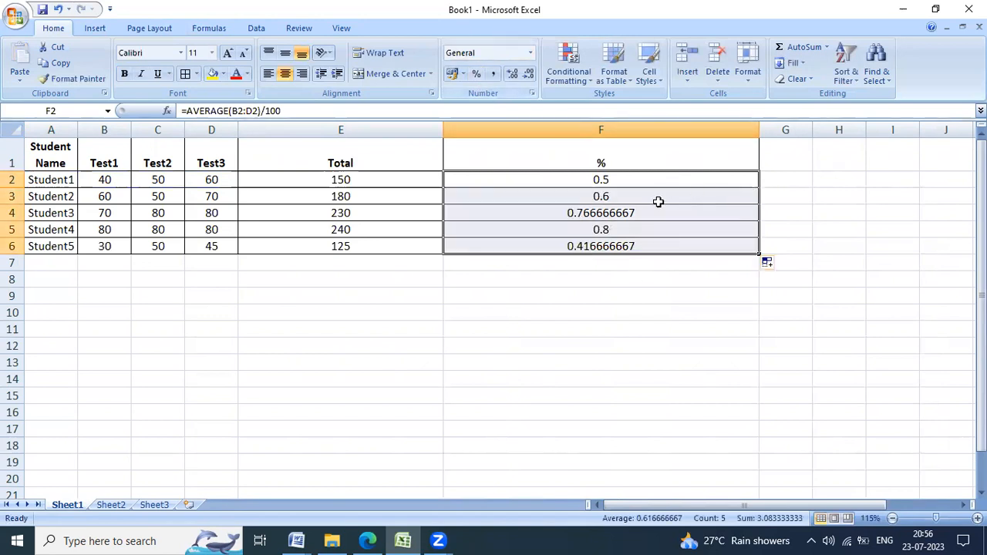
{"action": "left_click", "coordinate": [476, 73]}
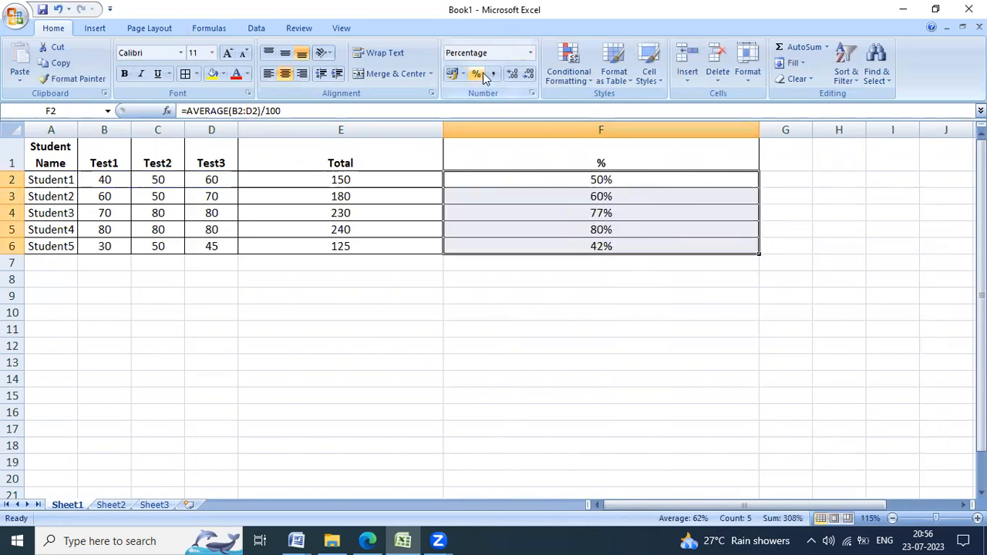
{"action": "left_click", "coordinate": [513, 73]}
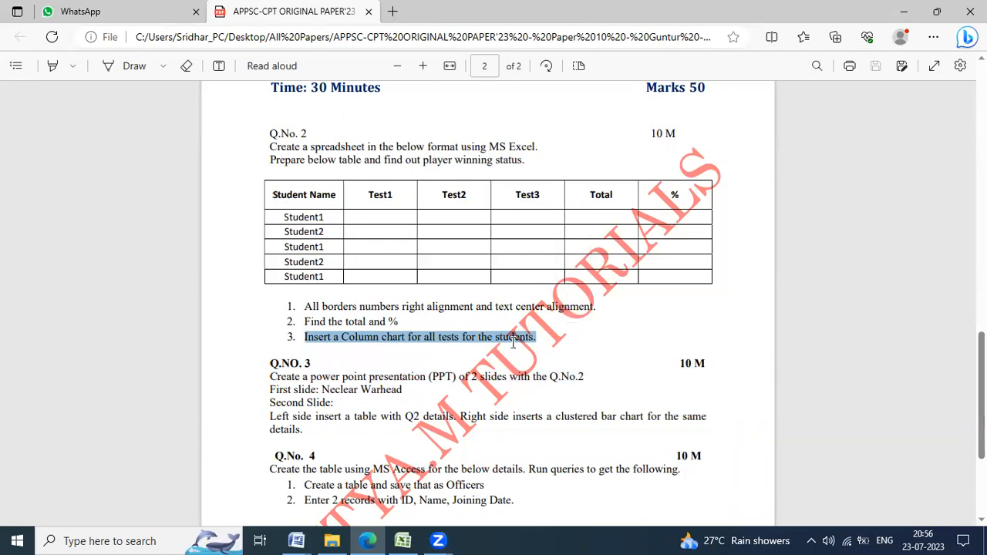
Insert a 2-D clustered column chart of Test1–Test3 marks for Student1 to Student5
{"action": "left_click", "coordinate": [401, 540]}
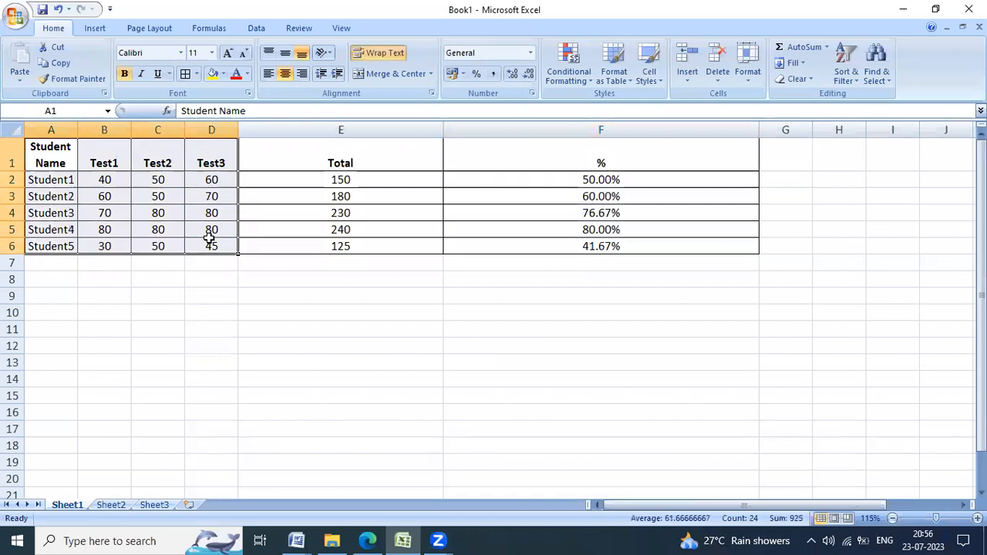
{"action": "left_click", "coordinate": [94, 27]}
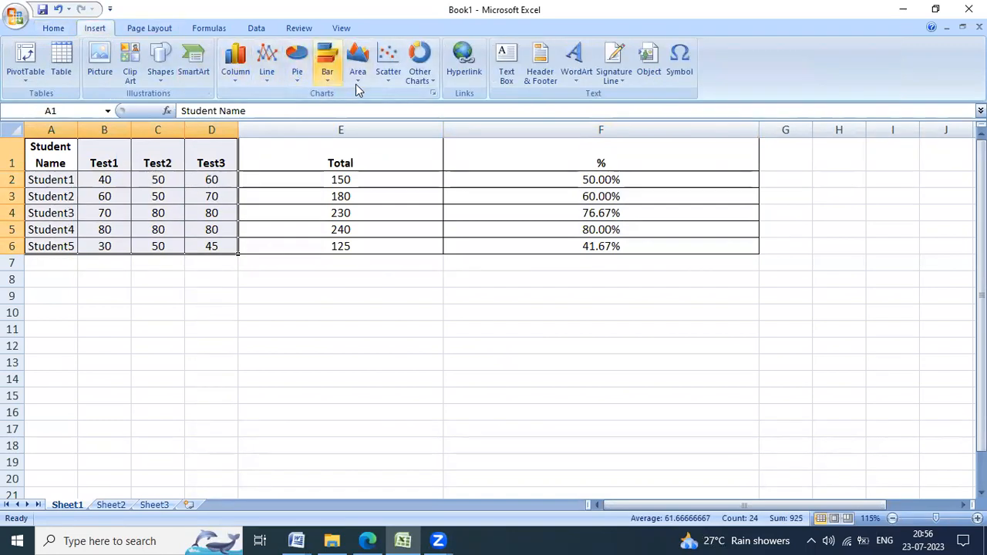
{"action": "left_click", "coordinate": [235, 62]}
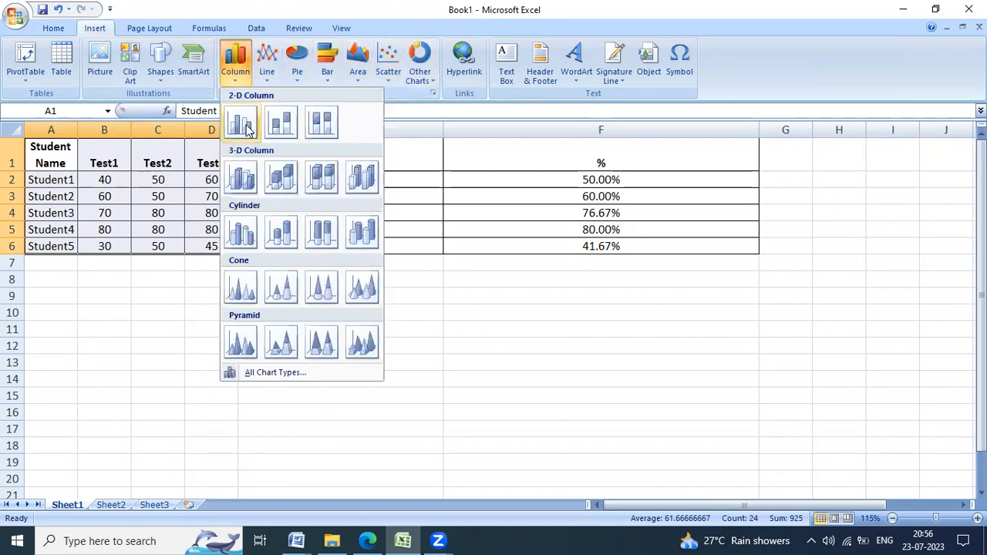
{"action": "left_click", "coordinate": [241, 122]}
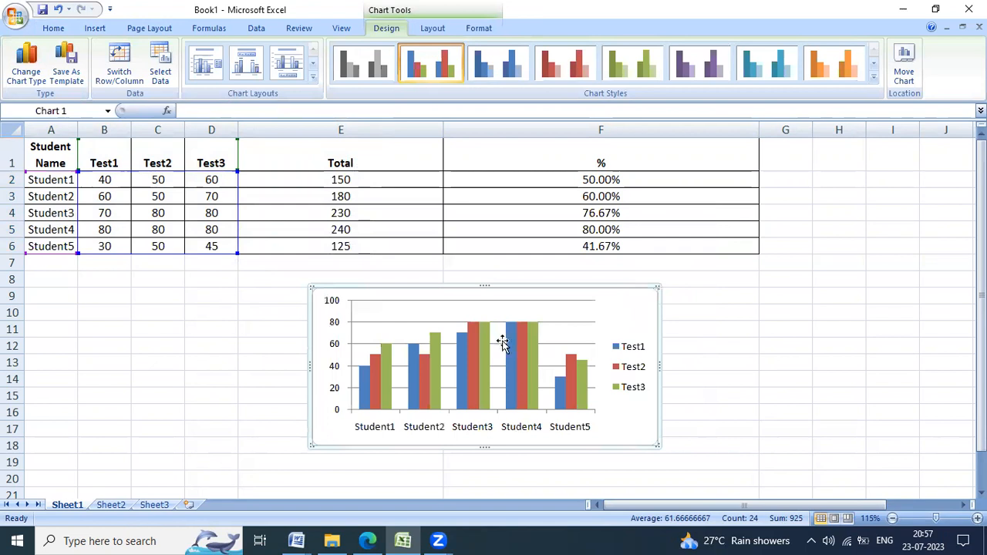
{"action": "mouse_move", "coordinate": [384, 339]}
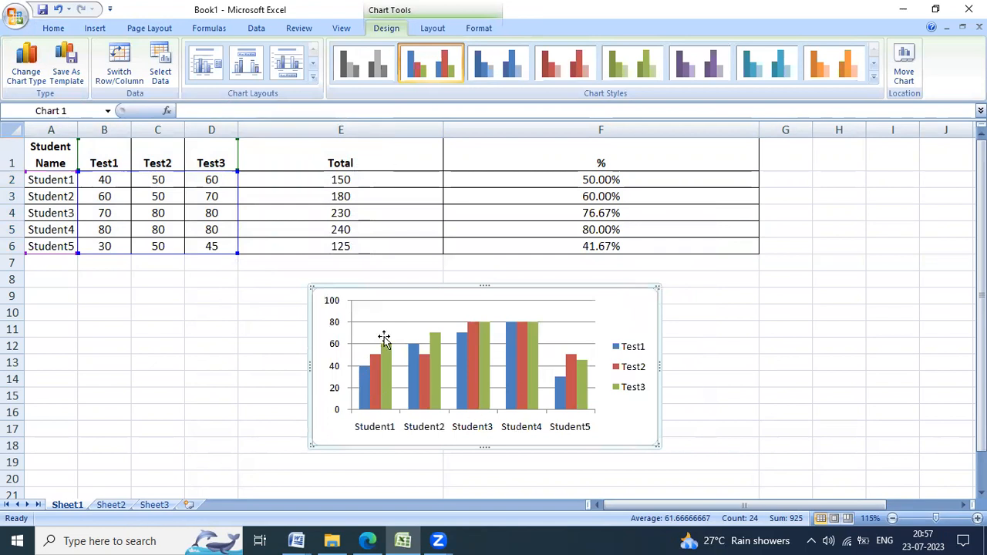
Add a Chart Title above the chart and Inside End data labels on every column
{"action": "left_click", "coordinate": [433, 28]}
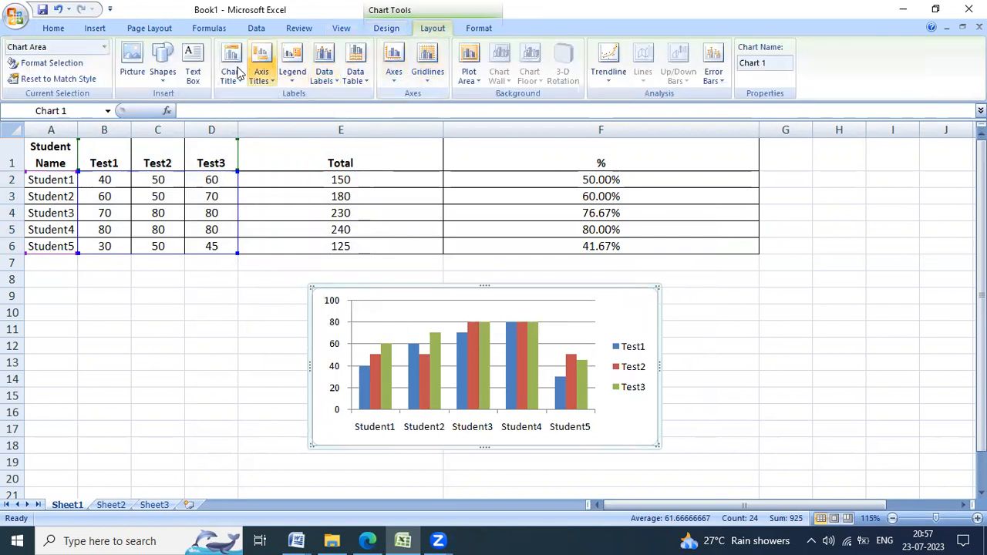
{"action": "left_click", "coordinate": [230, 65]}
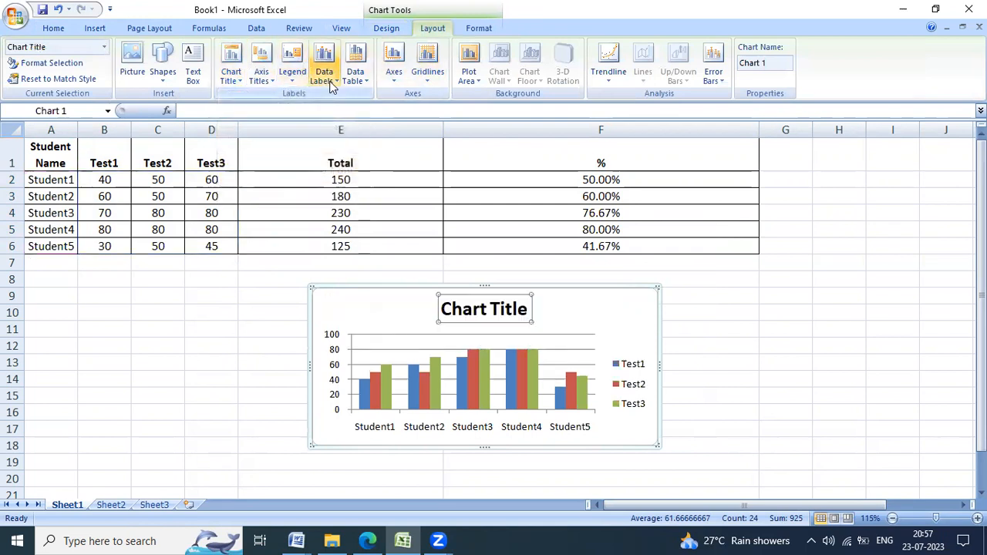
{"action": "left_click", "coordinate": [324, 65]}
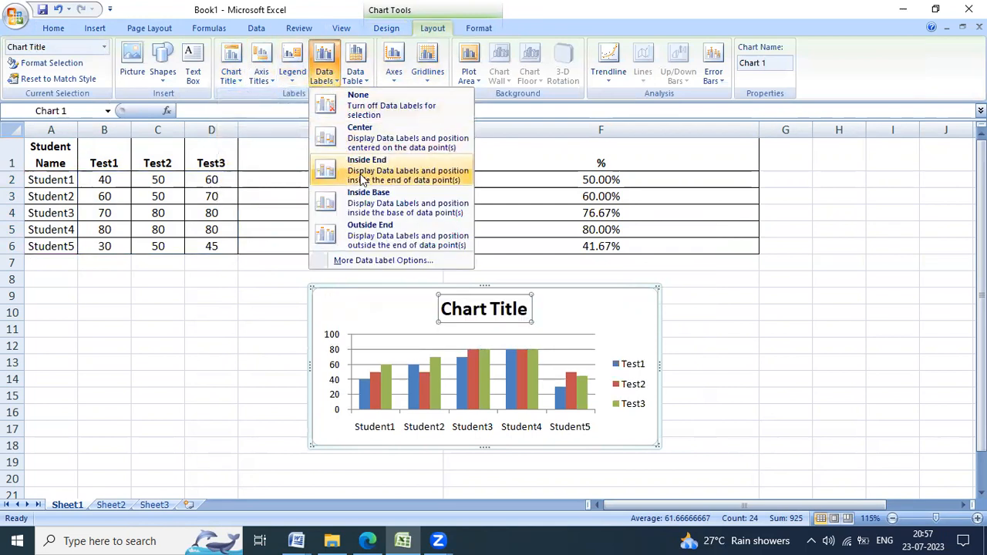
{"action": "left_click", "coordinate": [367, 170]}
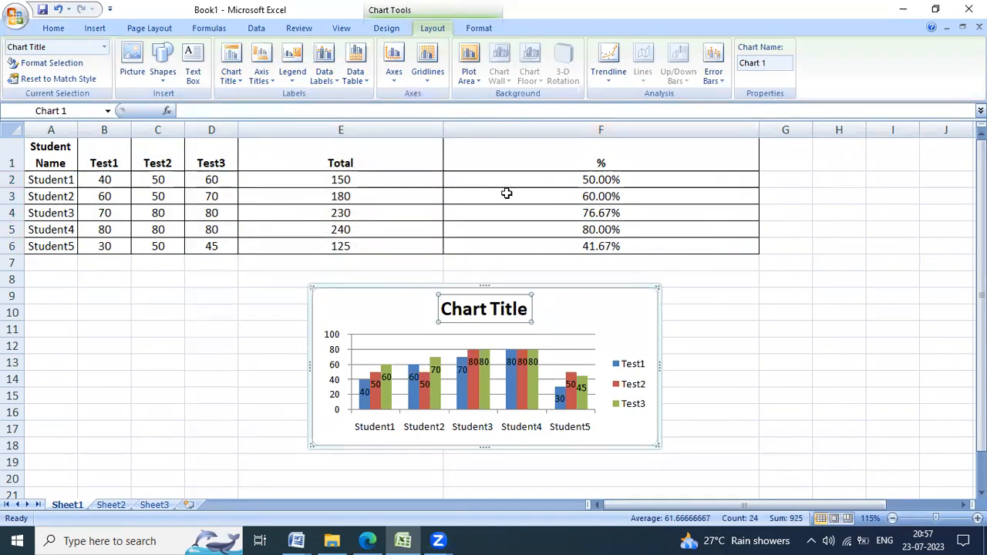
{"action": "mouse_move", "coordinate": [508, 199]}
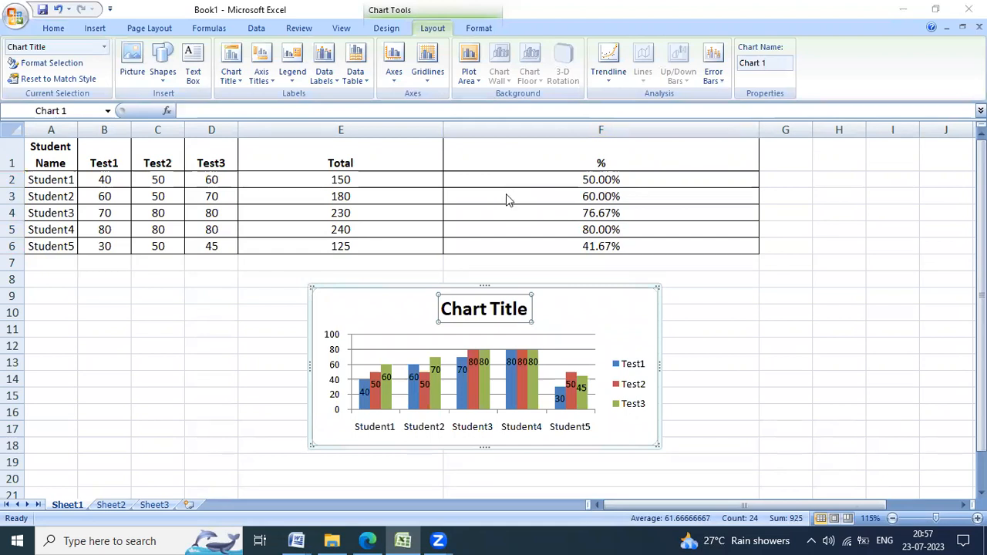